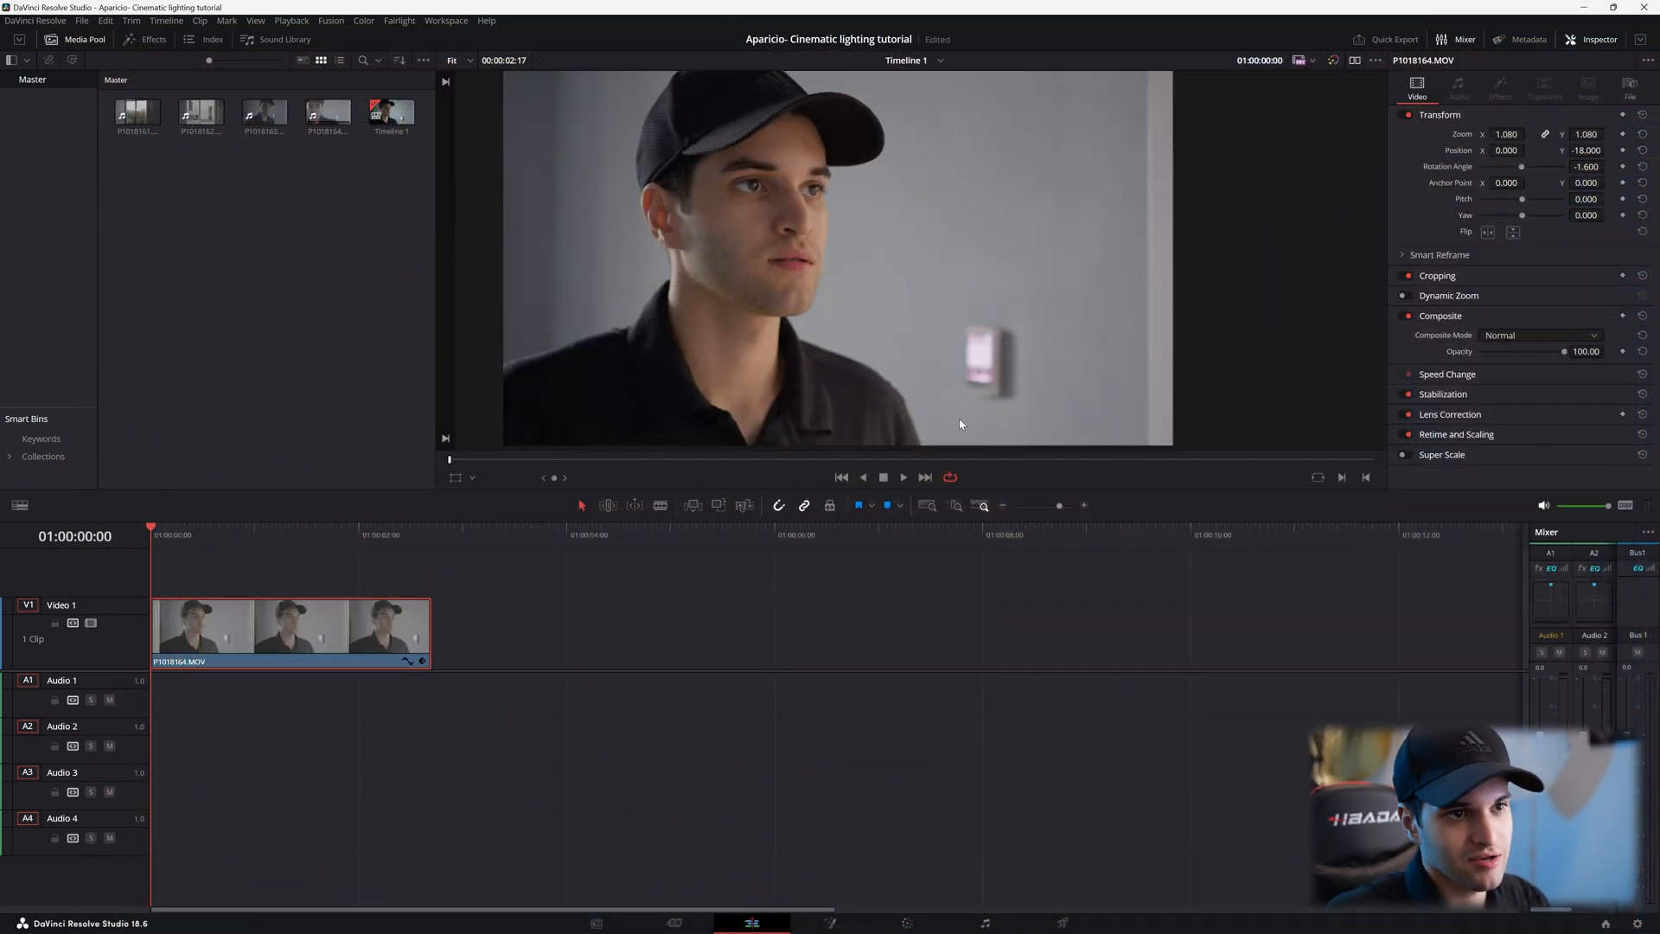
pyautogui.moveTo(963, 425)
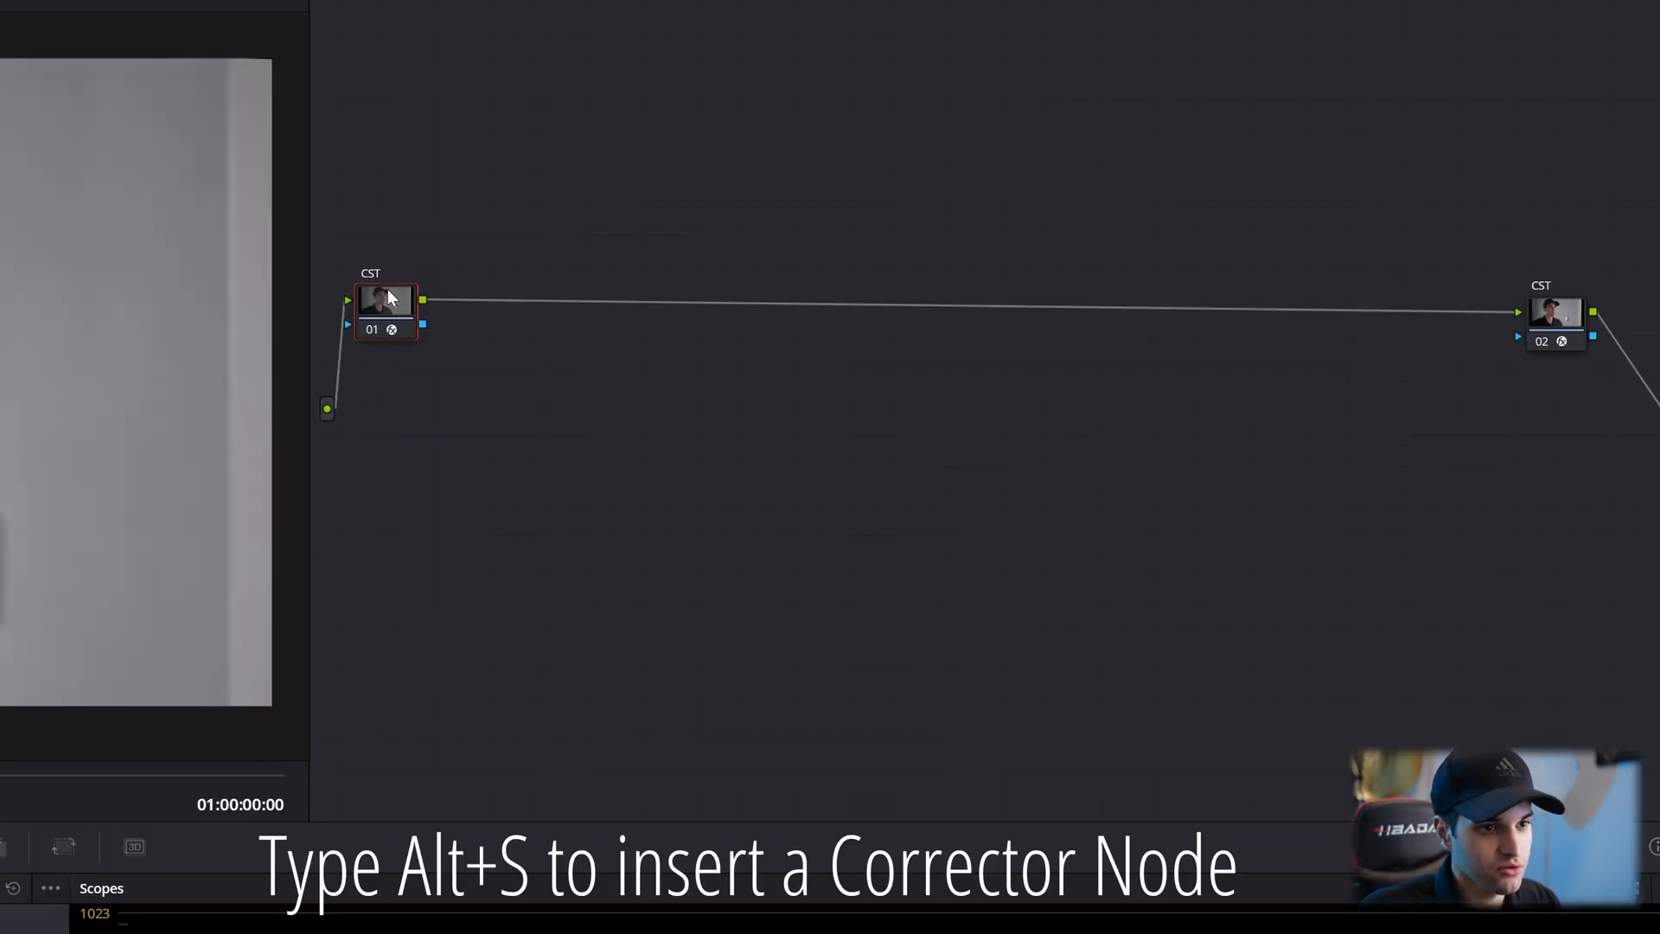
# Step: Add a serial corrector node after node 01 and label it PRI
pyautogui.press('alt+s')
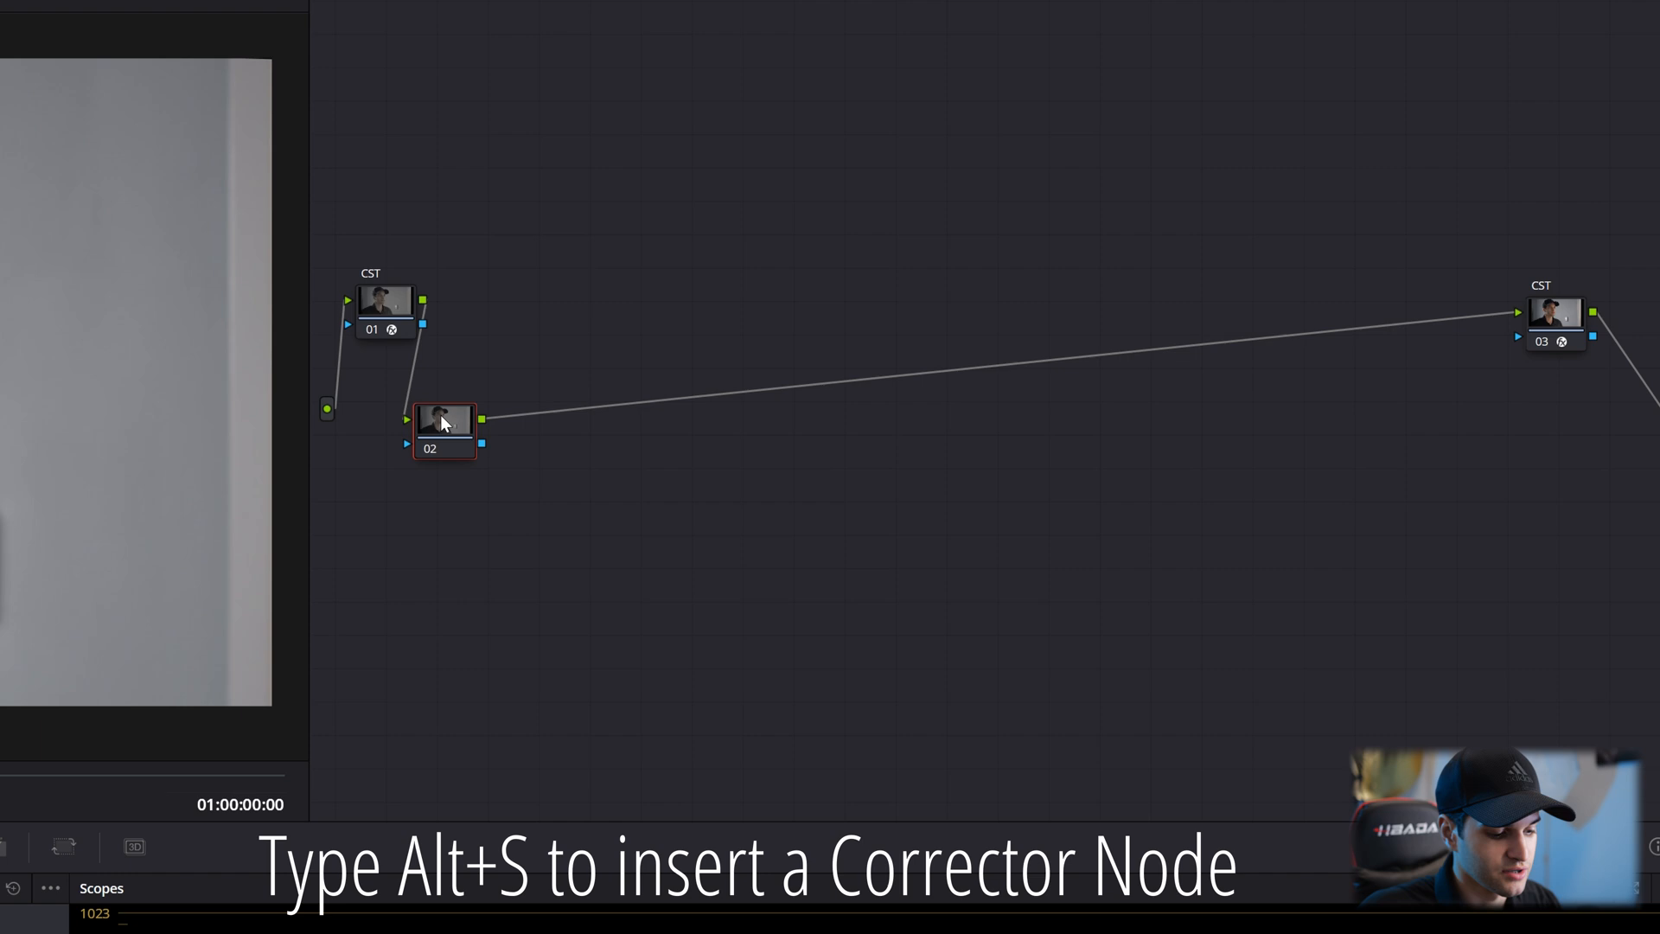
pyautogui.moveTo(444, 424); pyautogui.dragTo(459, 449)
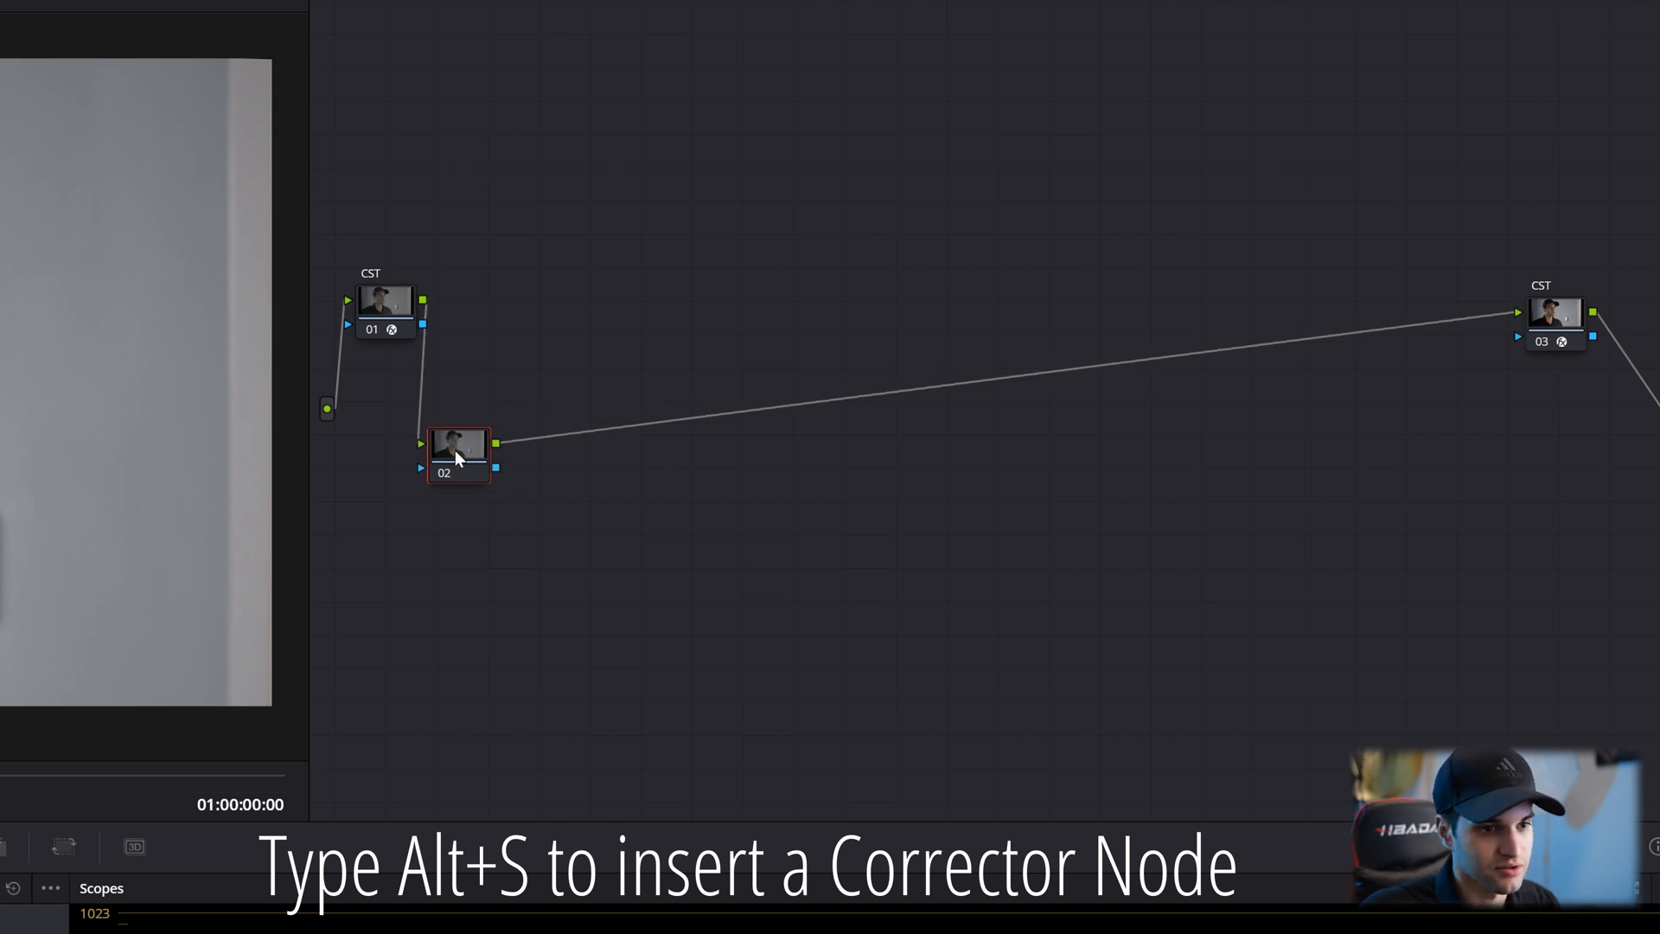
pyautogui.rightClick(460, 445)
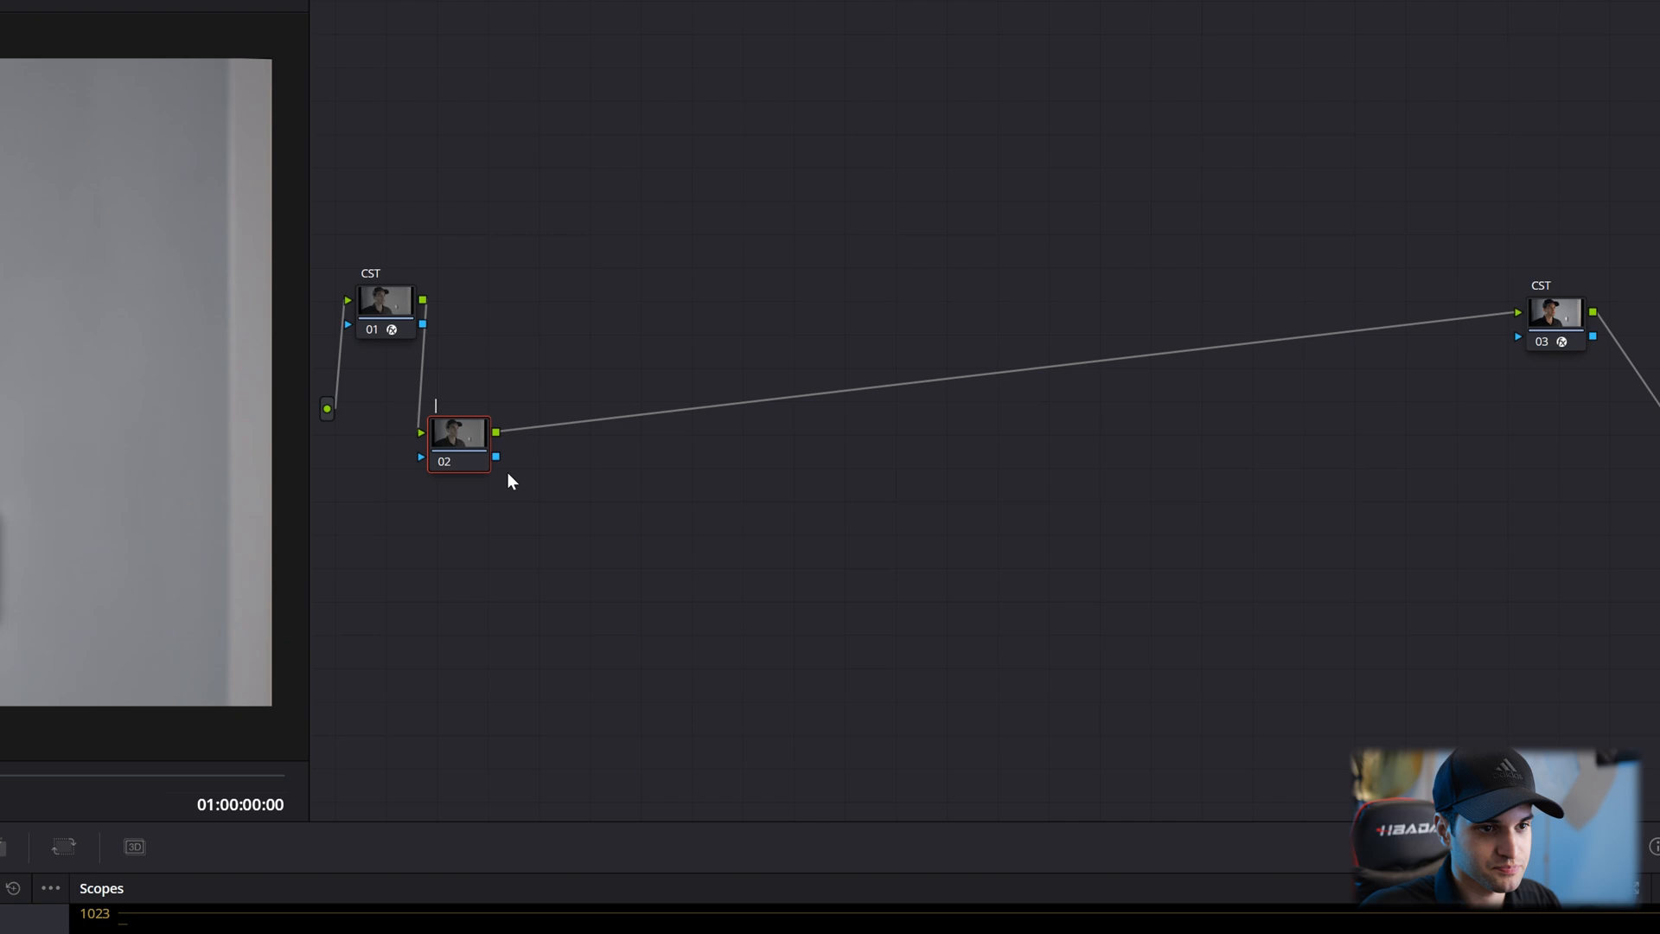
pyautogui.write('PRI')
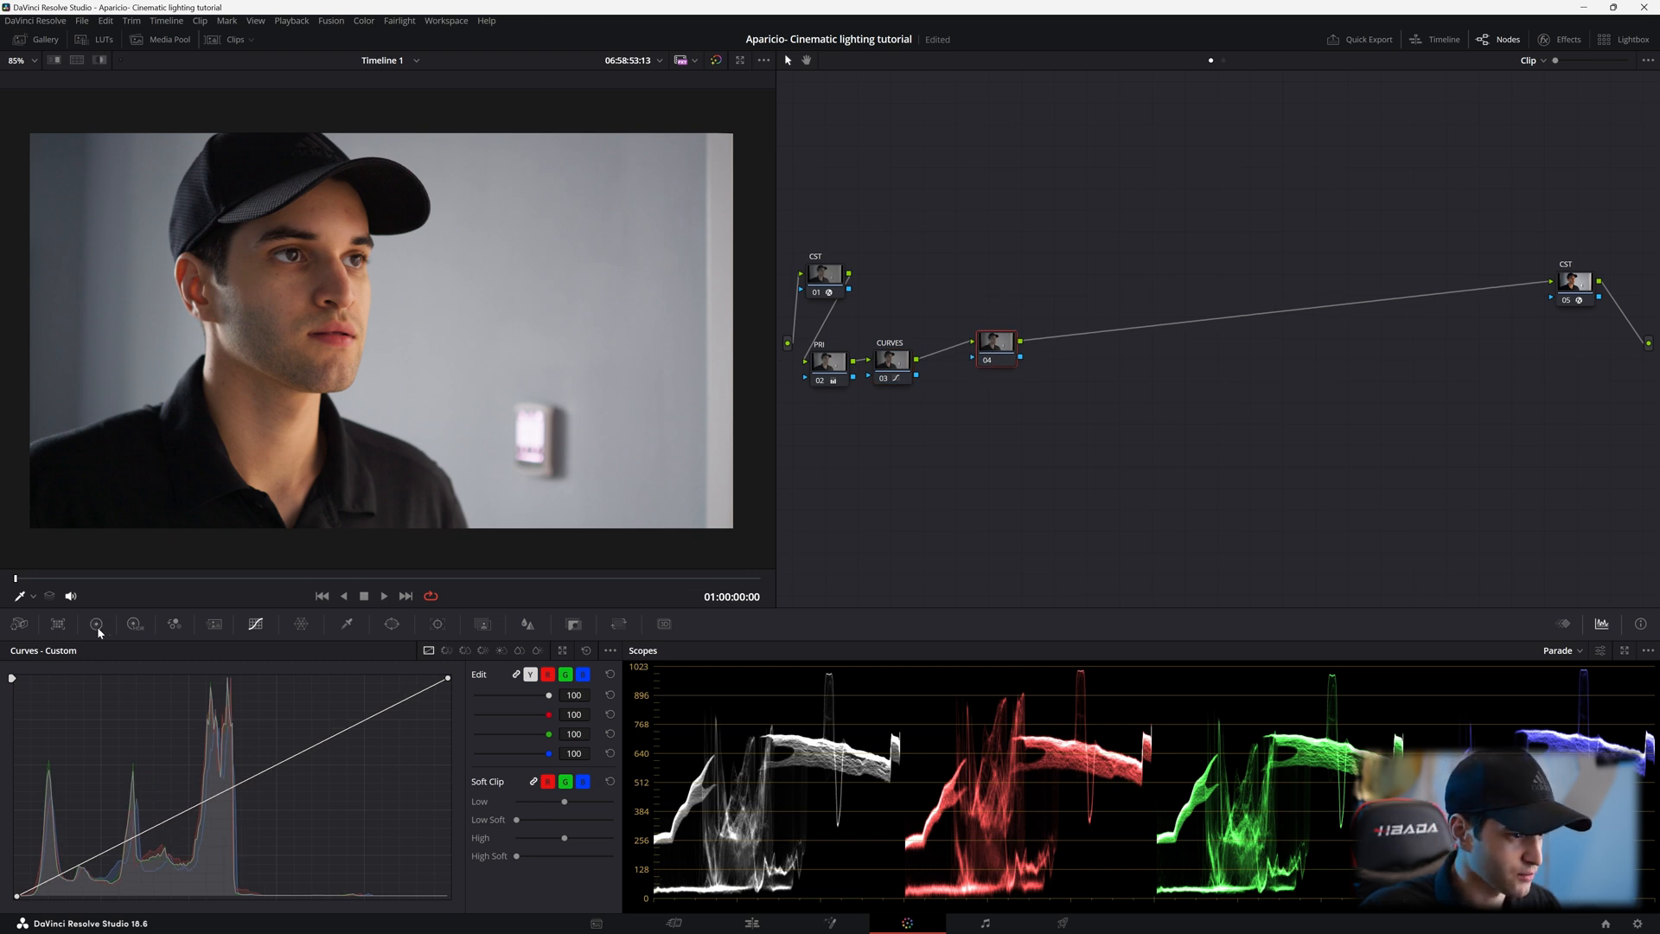
# Step: Label node 04 as OFF and switch the scopes to Vectorscope
pyautogui.rightClick(996, 341)
pyautogui.write('OFF')
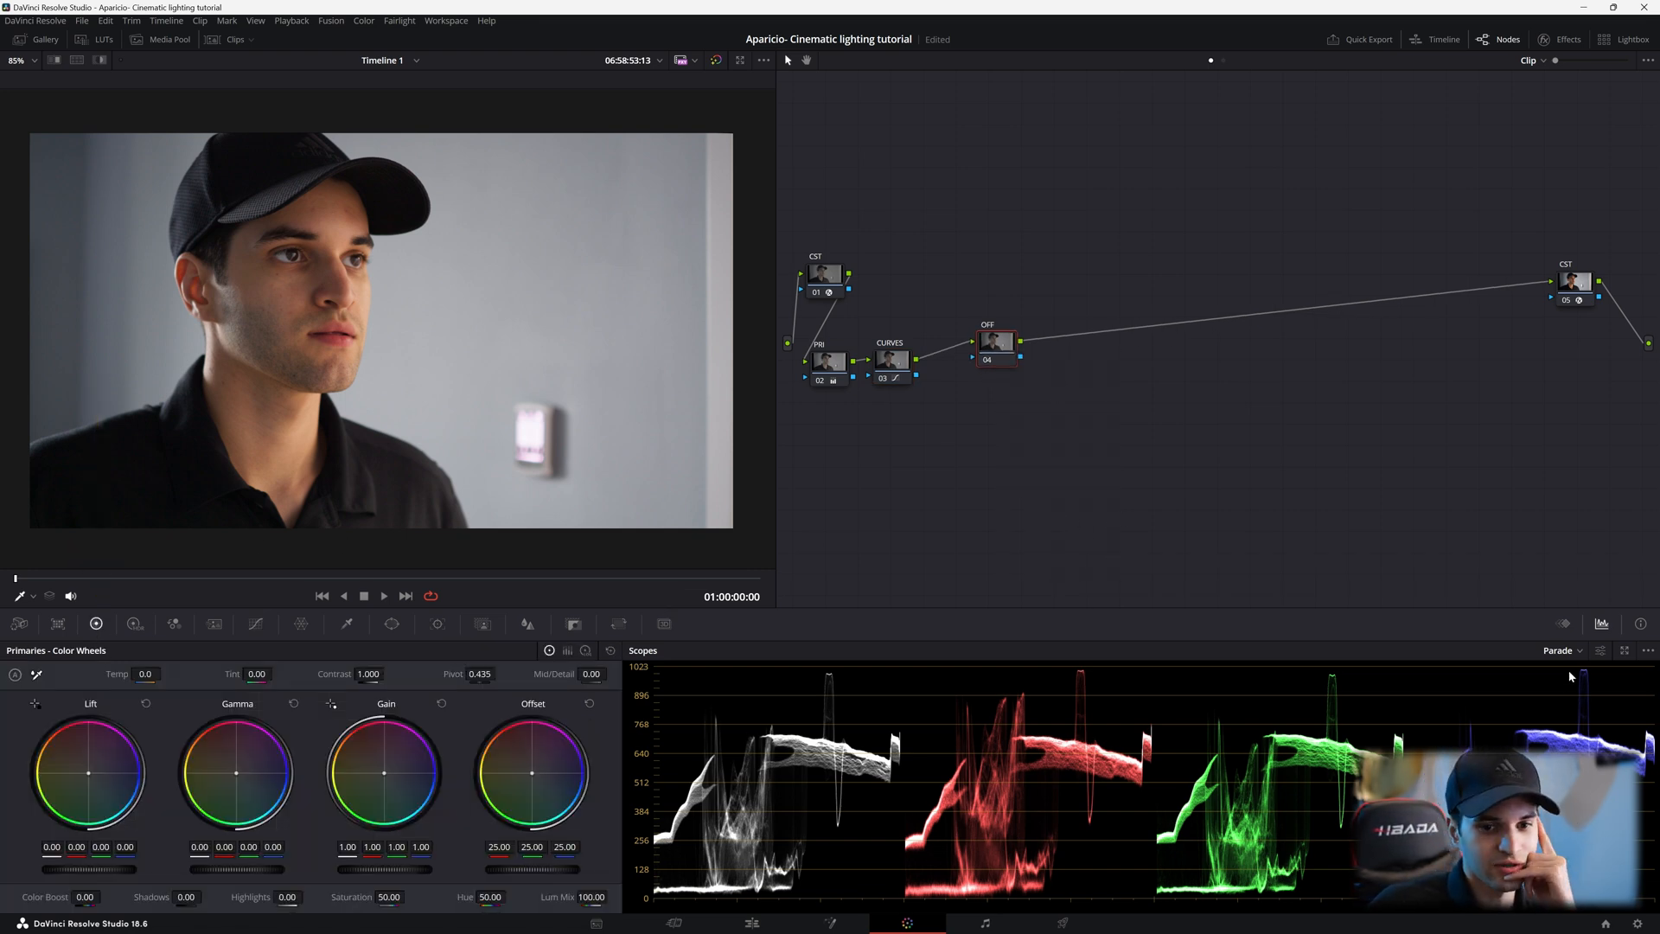
pyautogui.click(1557, 650)
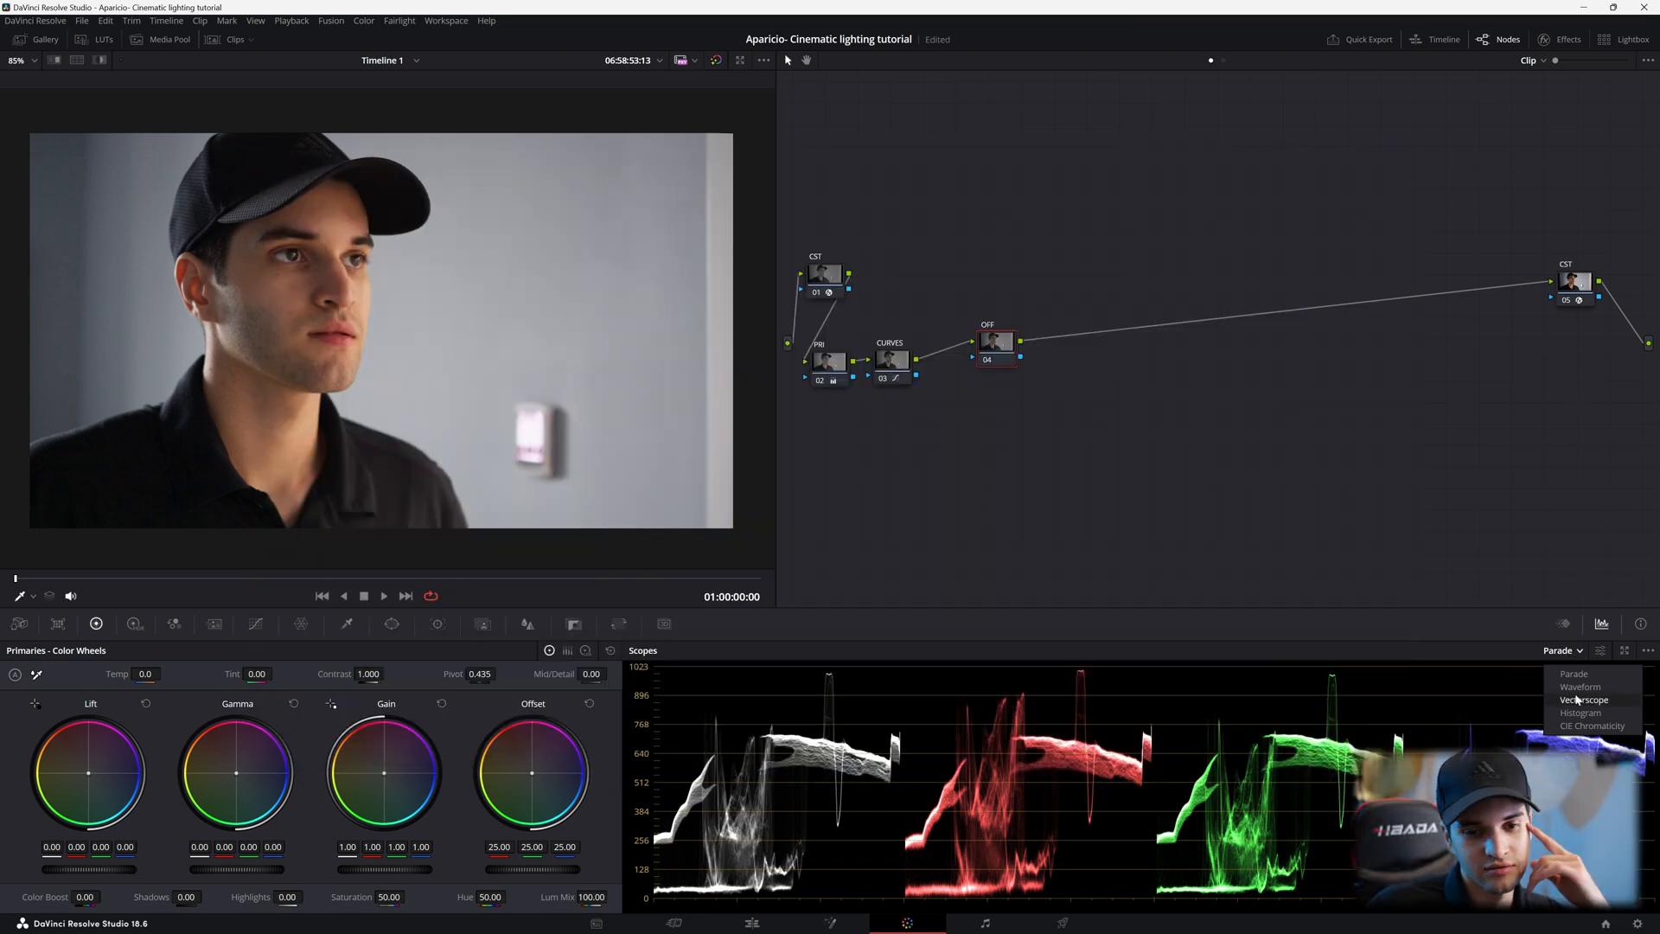
pyautogui.click(1582, 700)
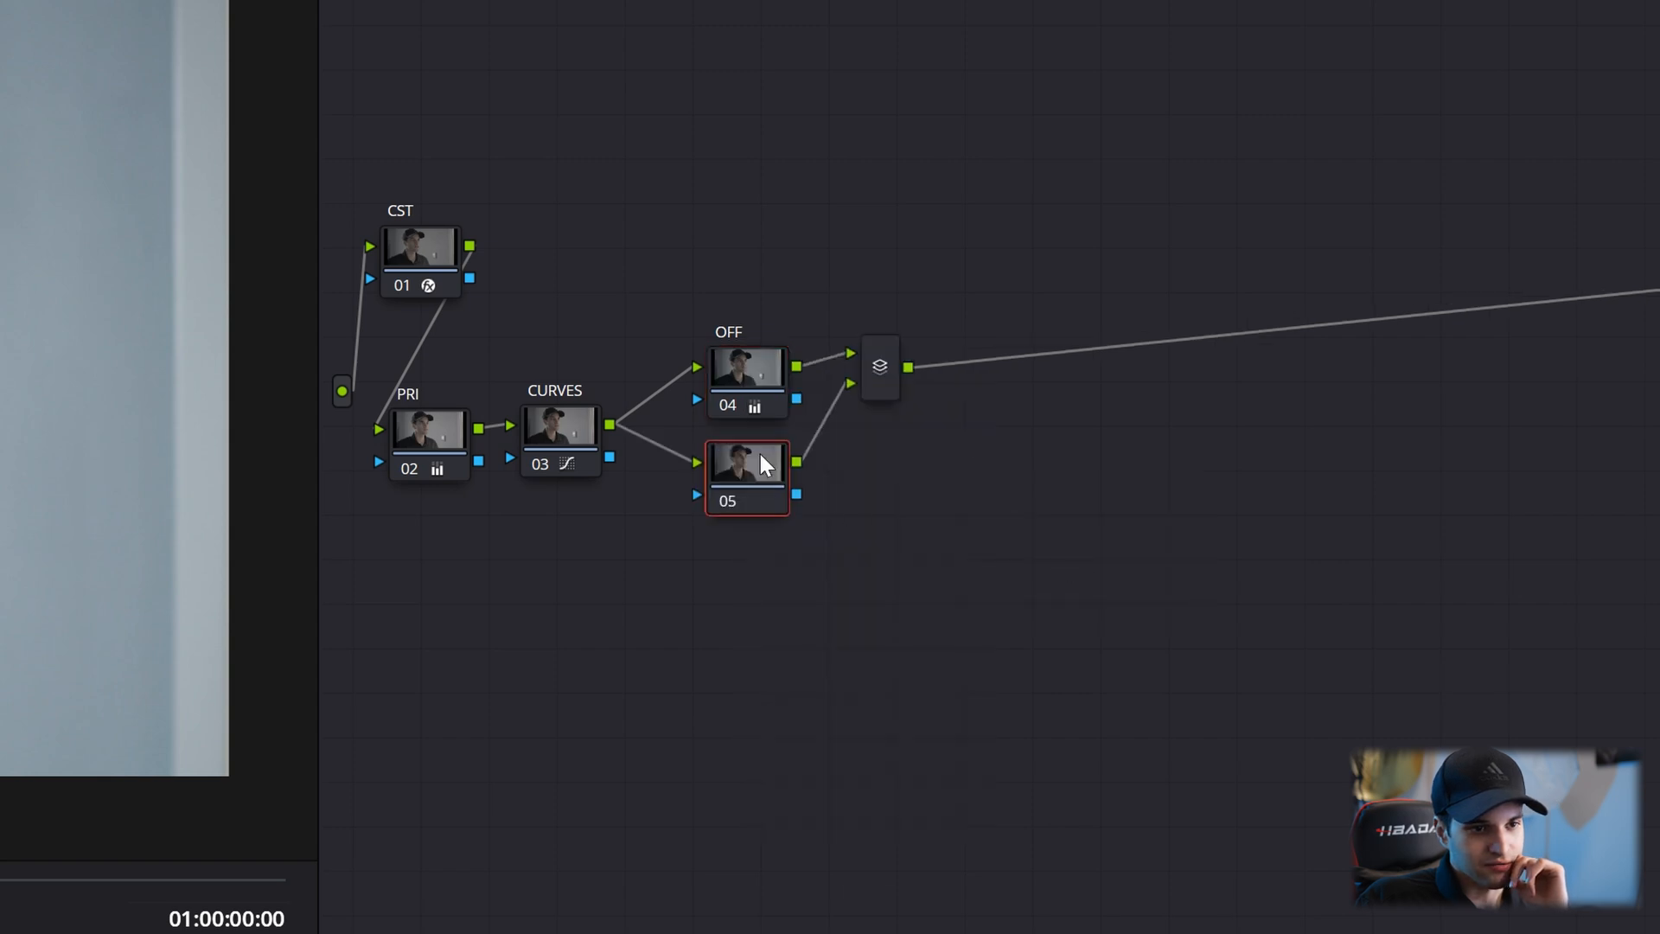
# Step: Add a parallel node alongside node 05 for the LIFT and GAMMA branches
pyautogui.rightClick(747, 465)
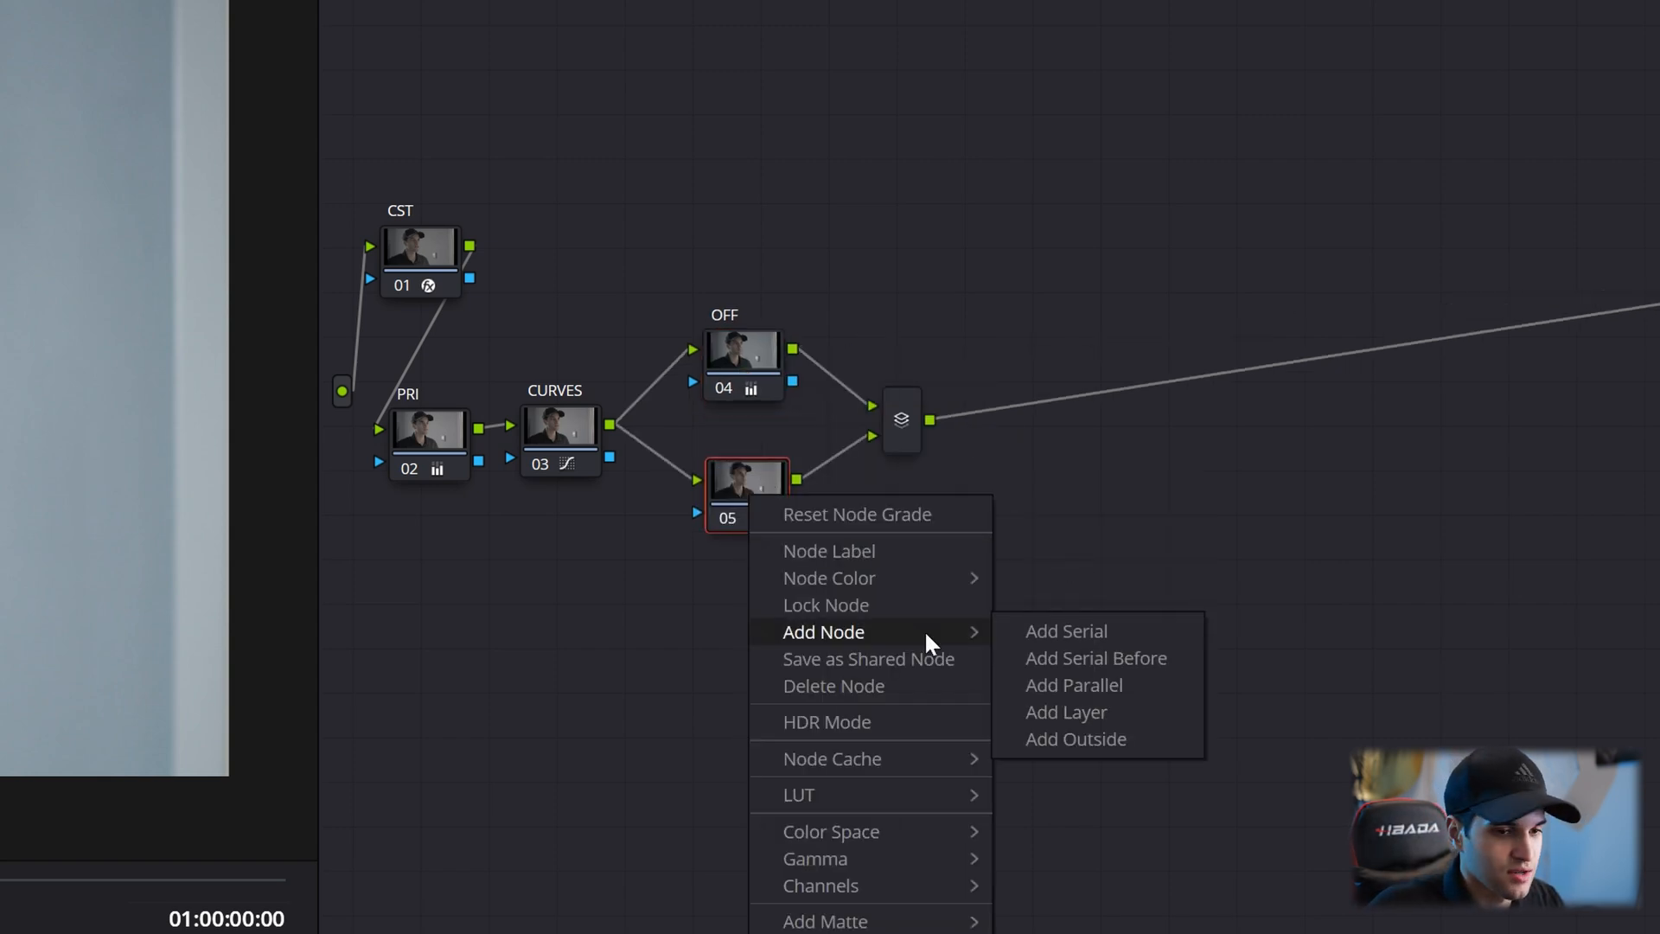
pyautogui.moveTo(1112, 689)
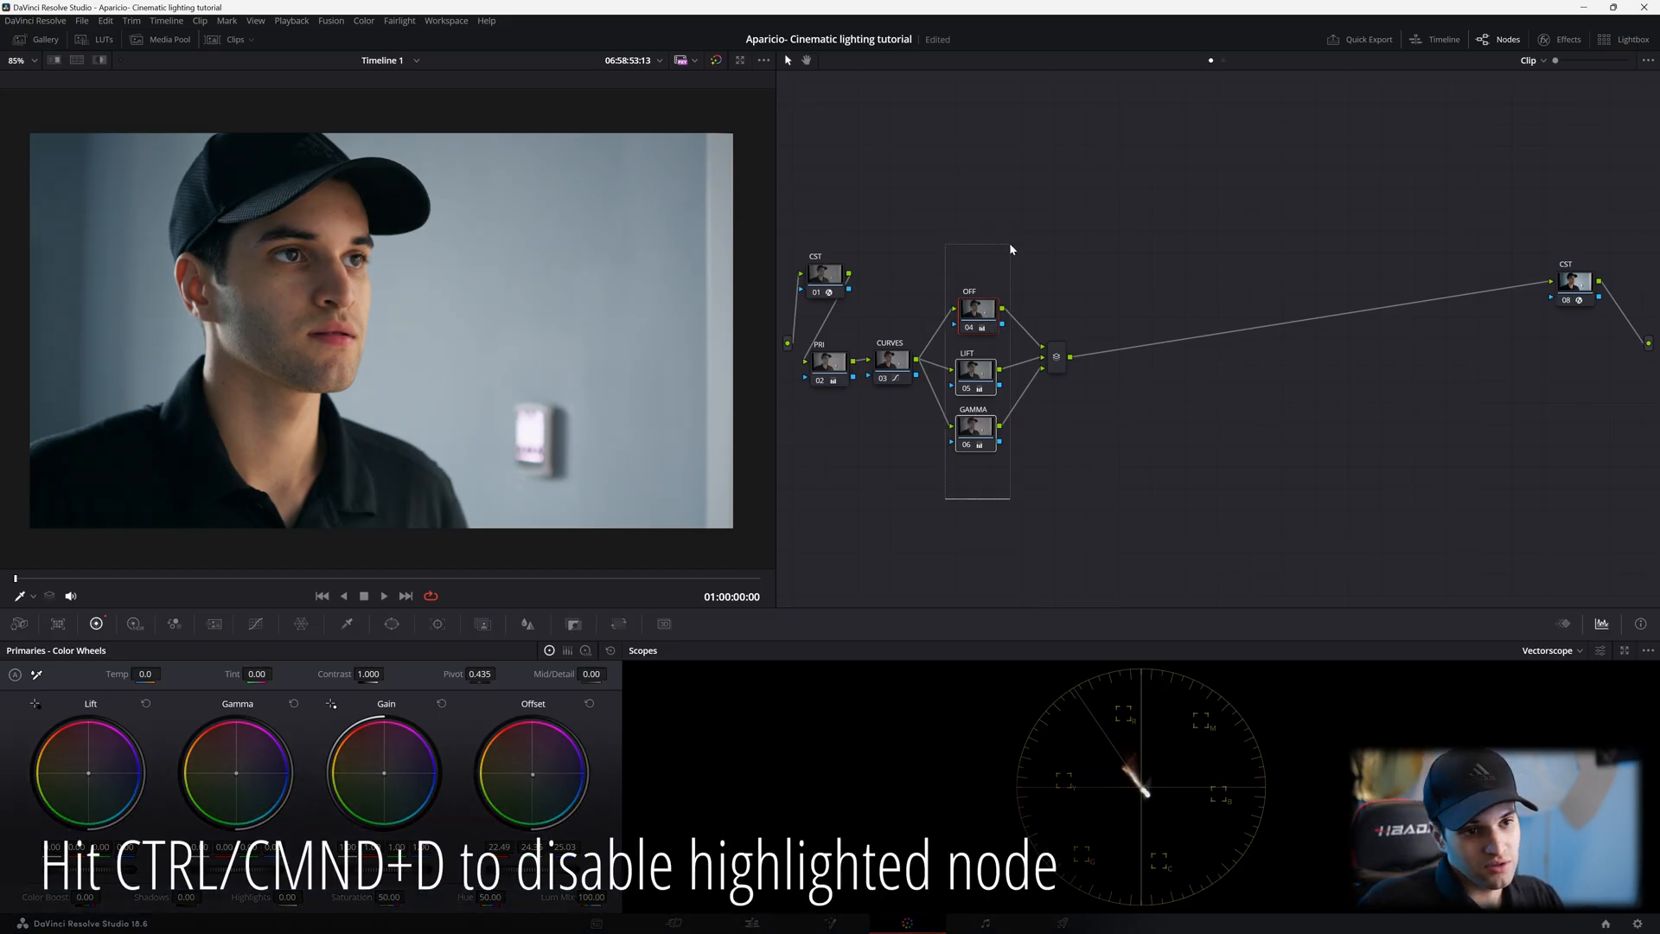
# Step: Toggle the node with Ctrl+D to compare, then show the HDR Color Wheels palette
pyautogui.press('ctrl+d')
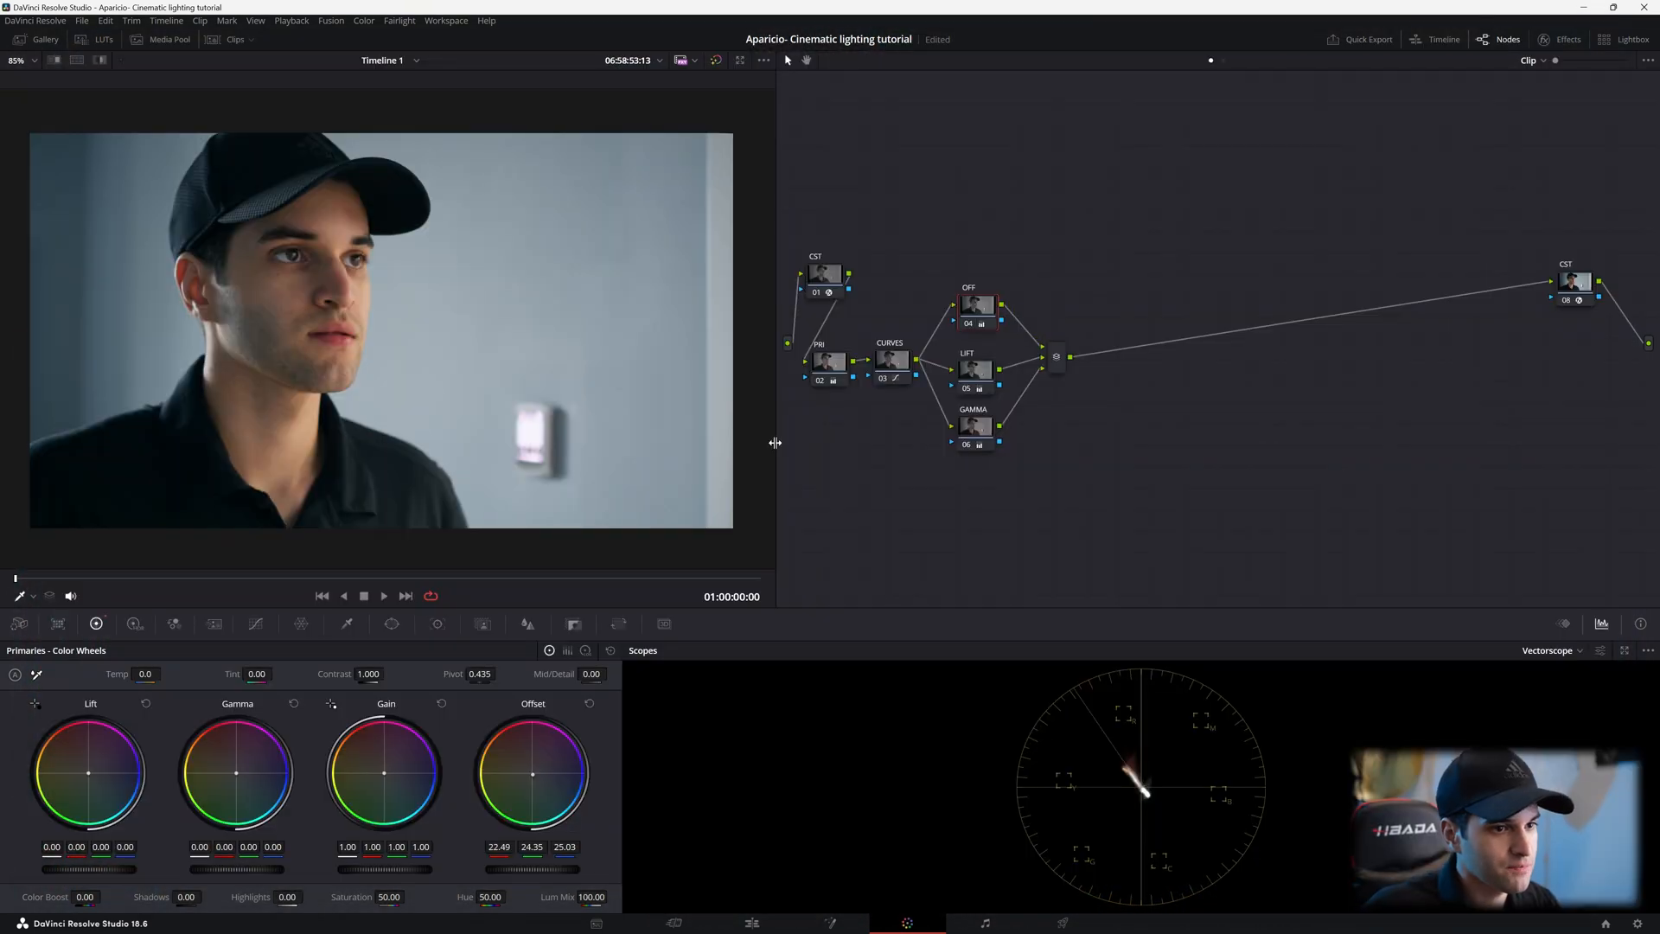
pyautogui.moveTo(831, 376)
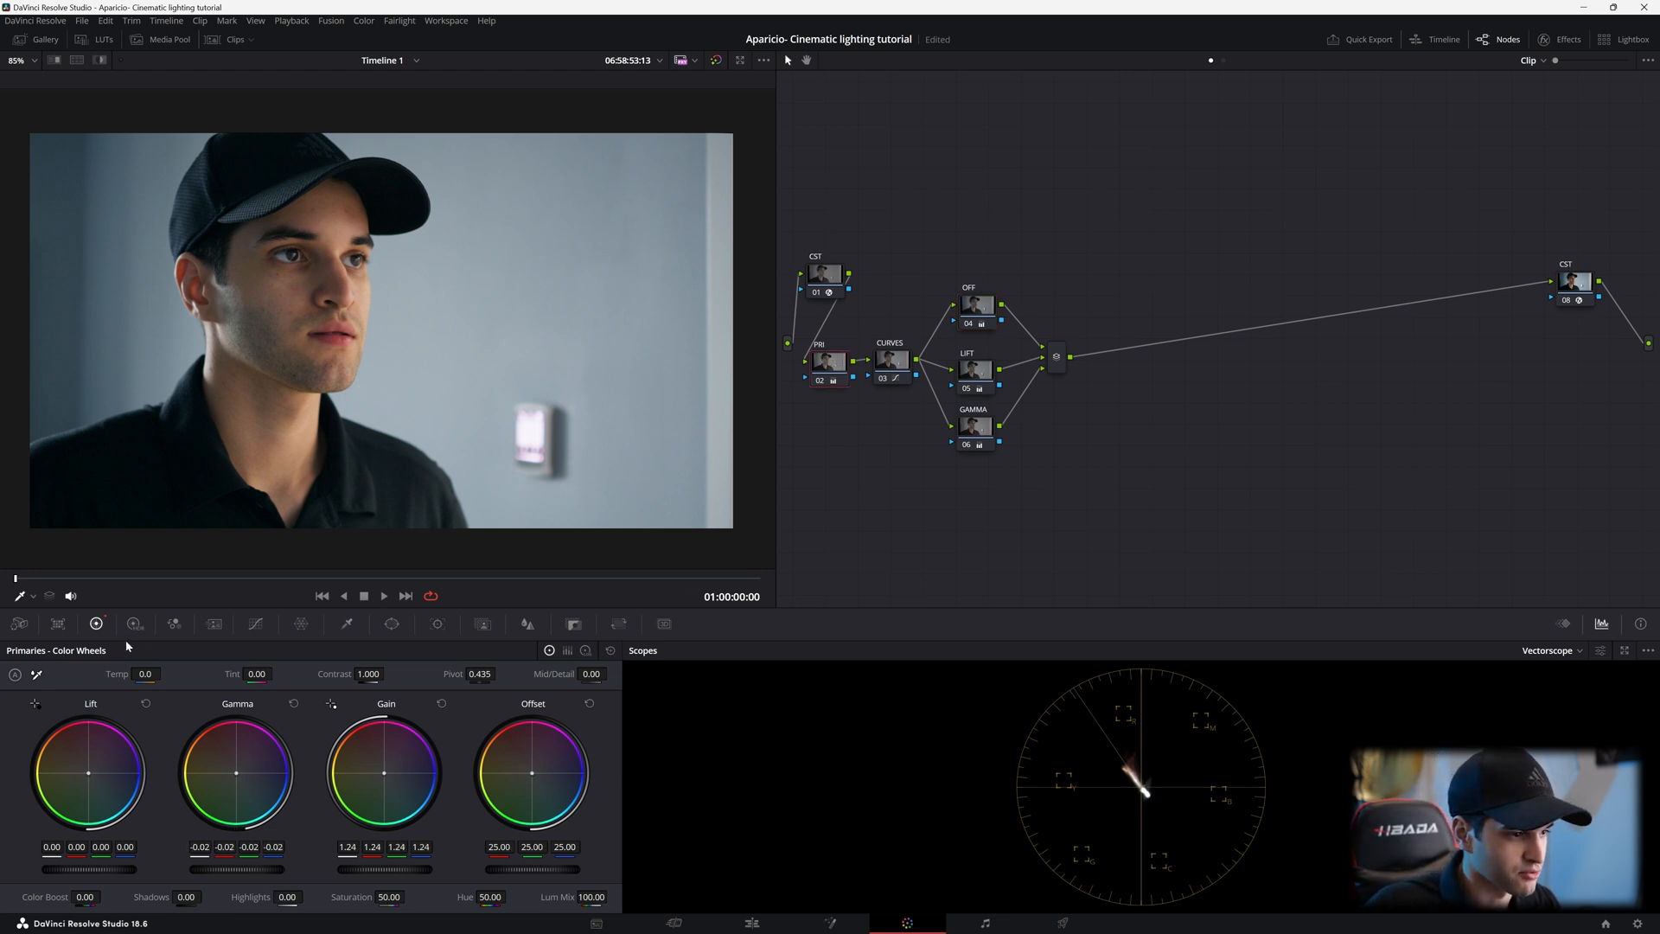
pyautogui.click(133, 624)
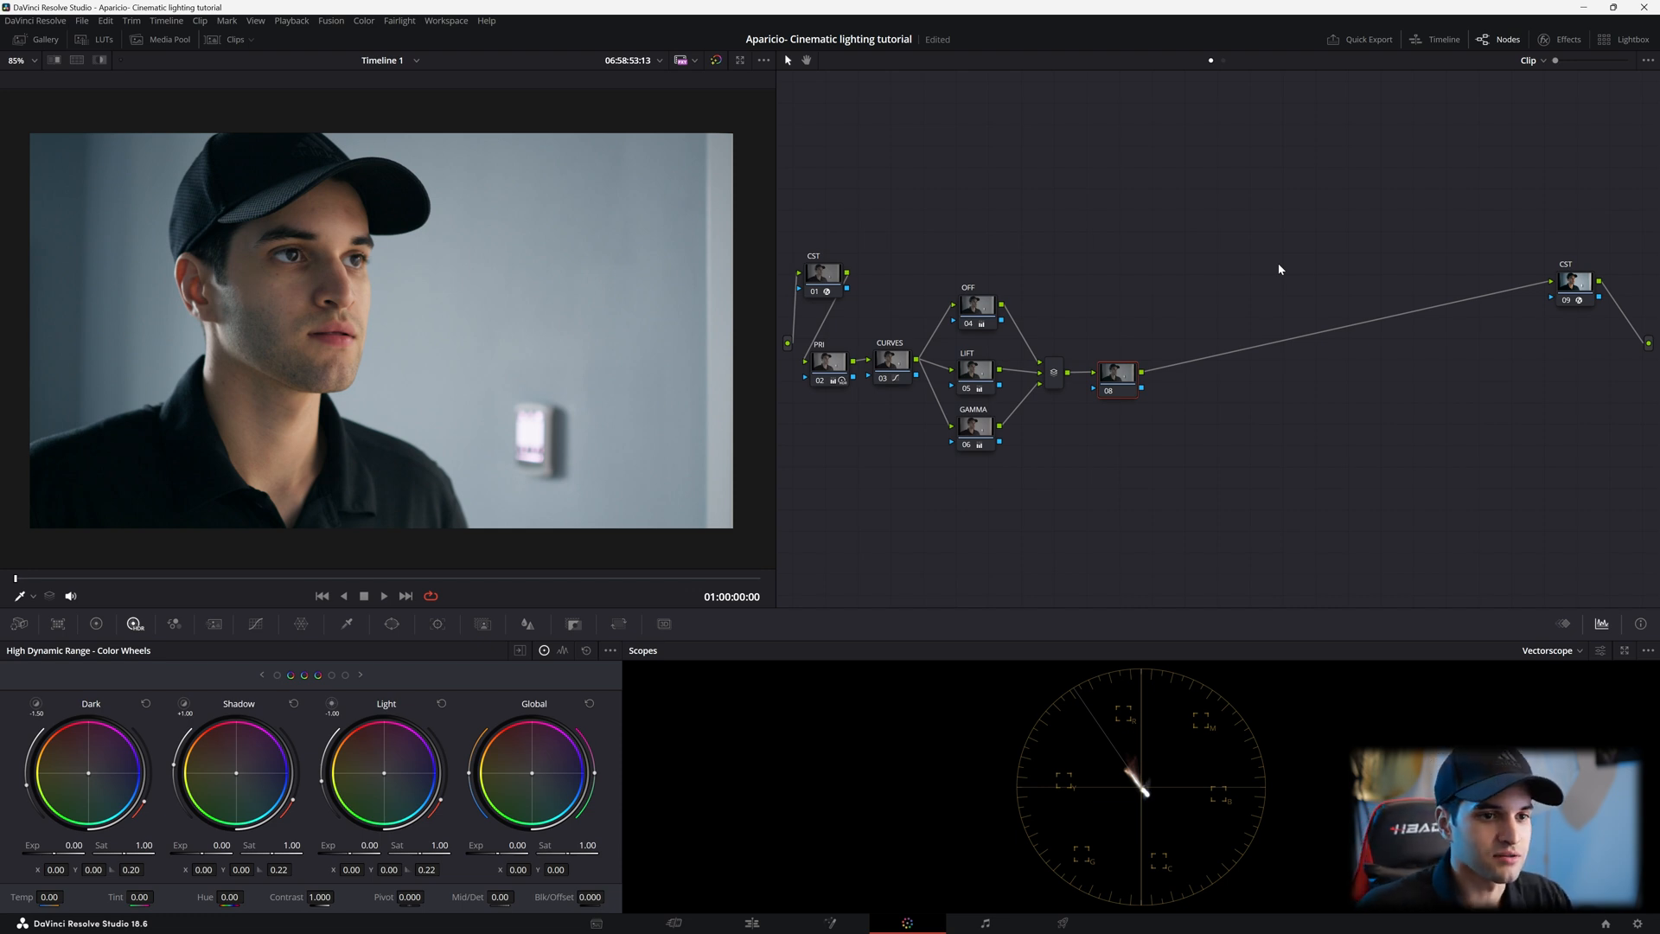
# Step: Place an enlarged circular power window over the man's face on node 08
pyautogui.click(1108, 374)
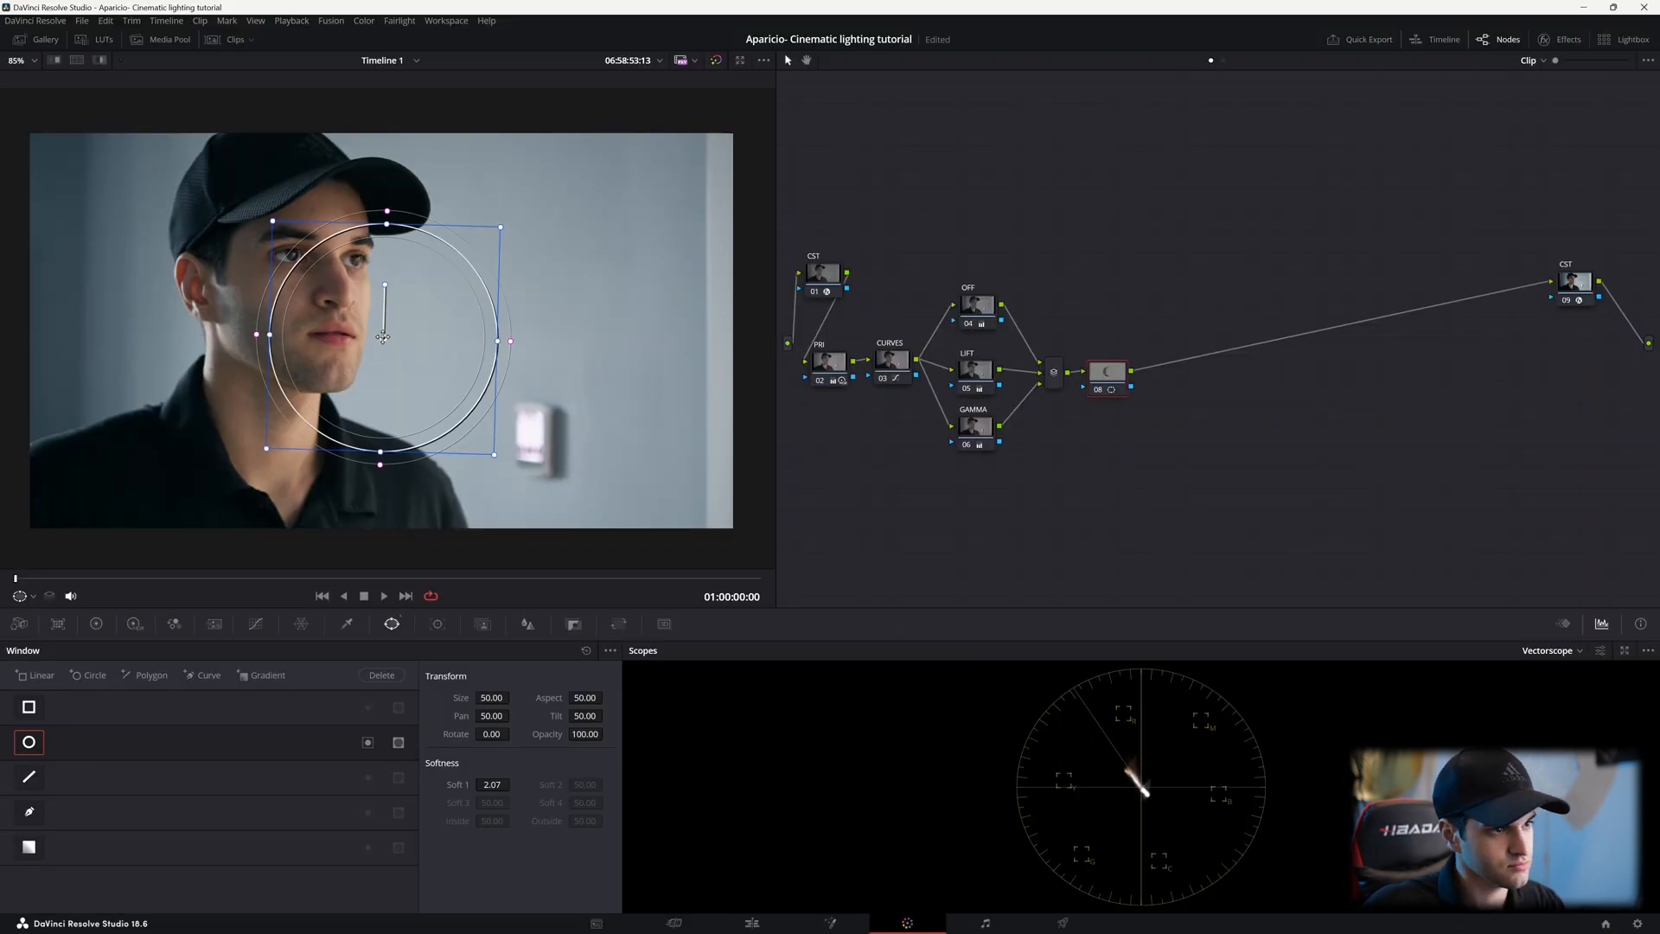
pyautogui.moveTo(384, 333); pyautogui.dragTo(294, 303)
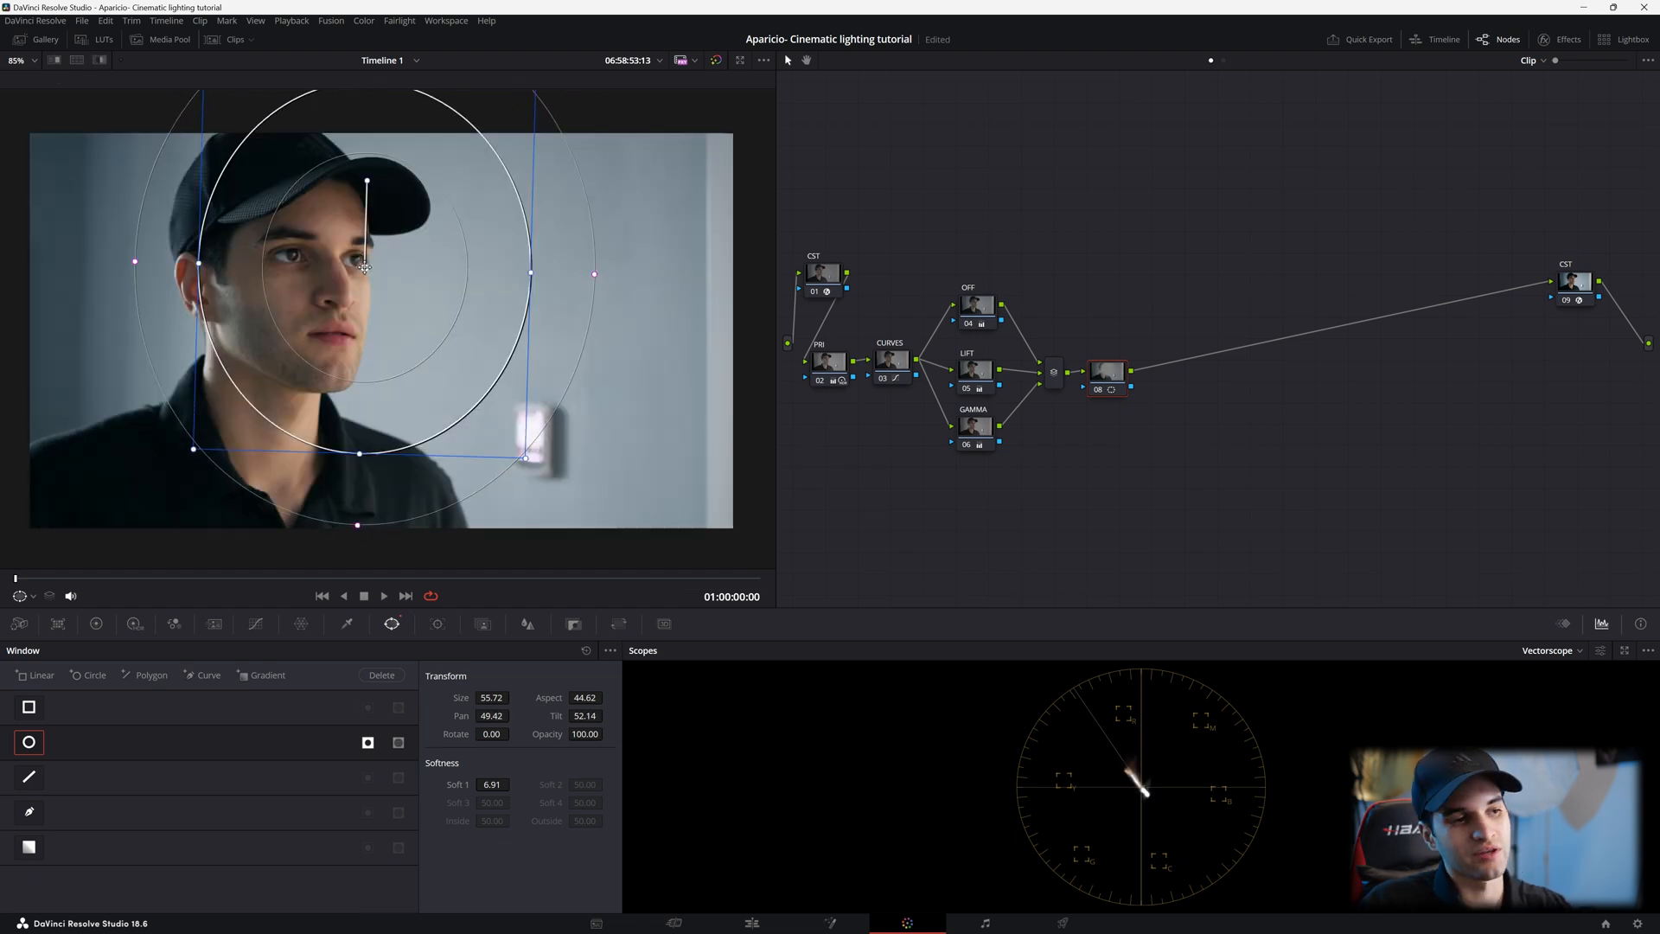
pyautogui.moveTo(365, 270); pyautogui.dragTo(372, 254)
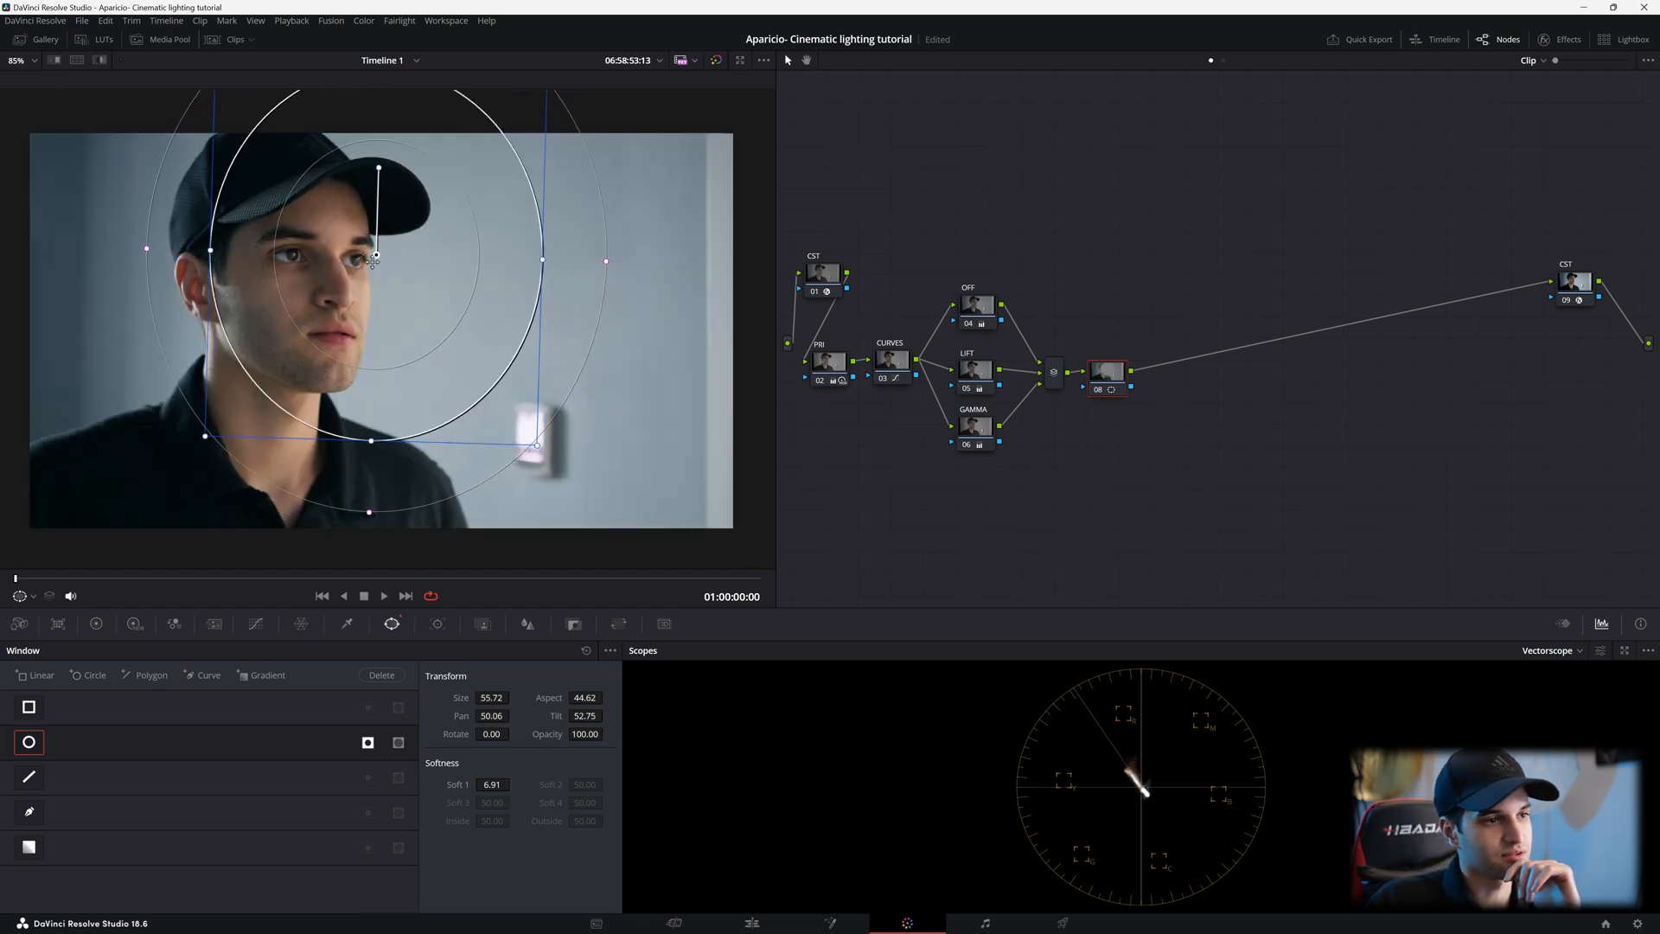
pyautogui.moveTo(375, 256); pyautogui.dragTo(365, 264)
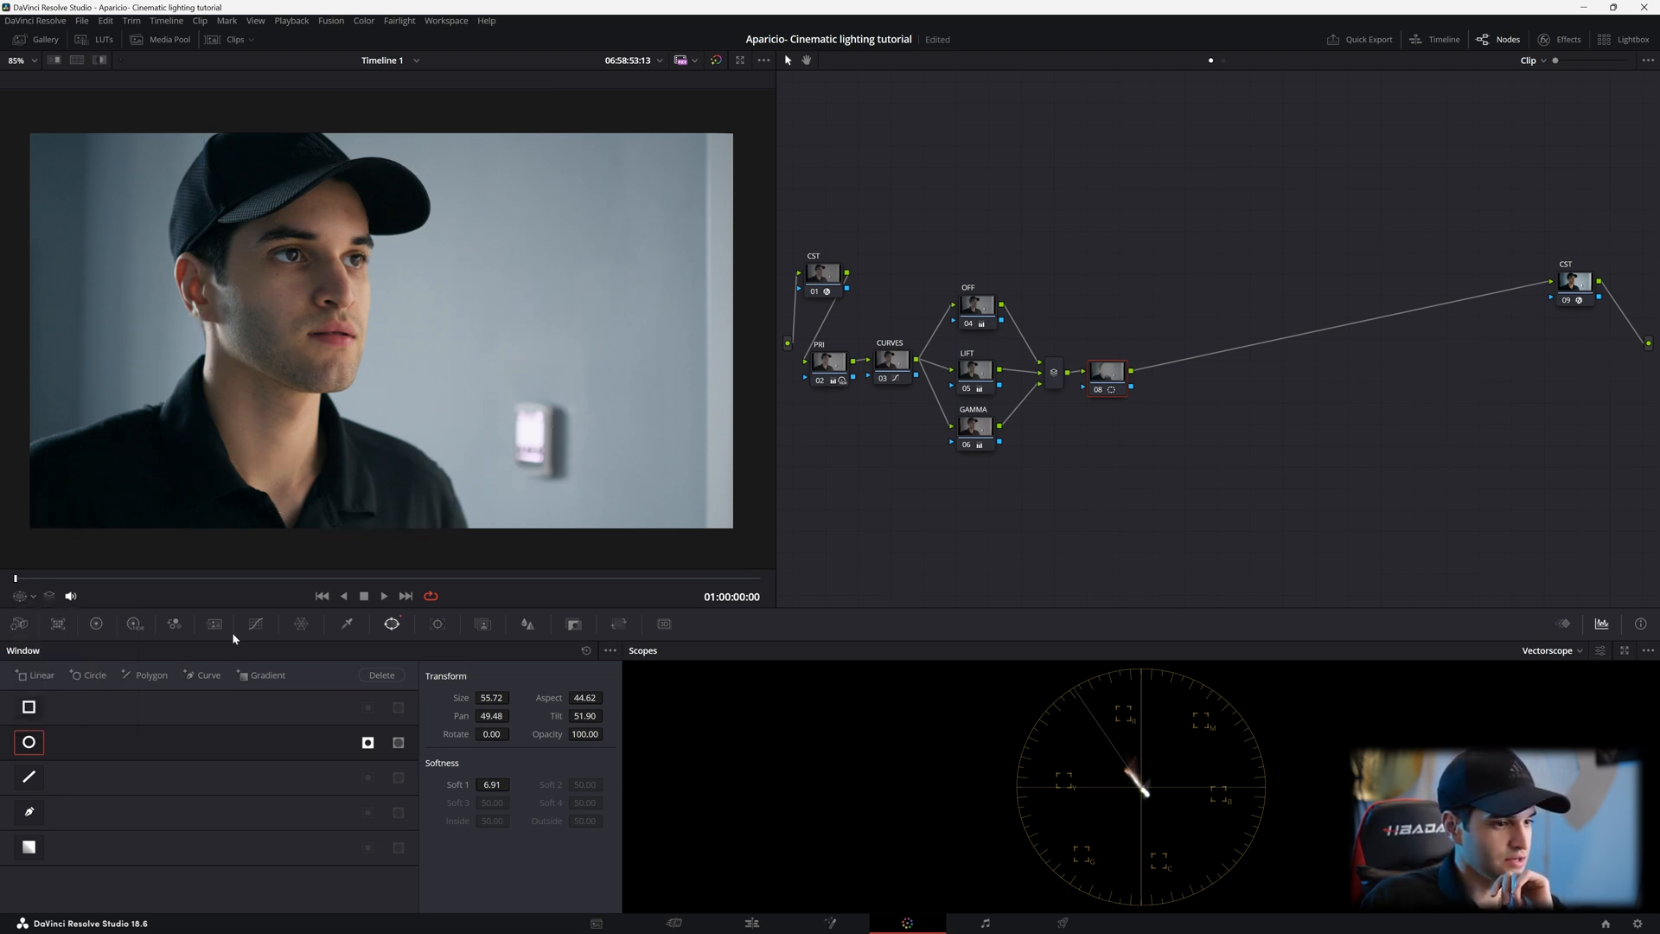
# Step: Lower the Gain master wheel to 0.95 to darken the highlights
pyautogui.click(97, 624)
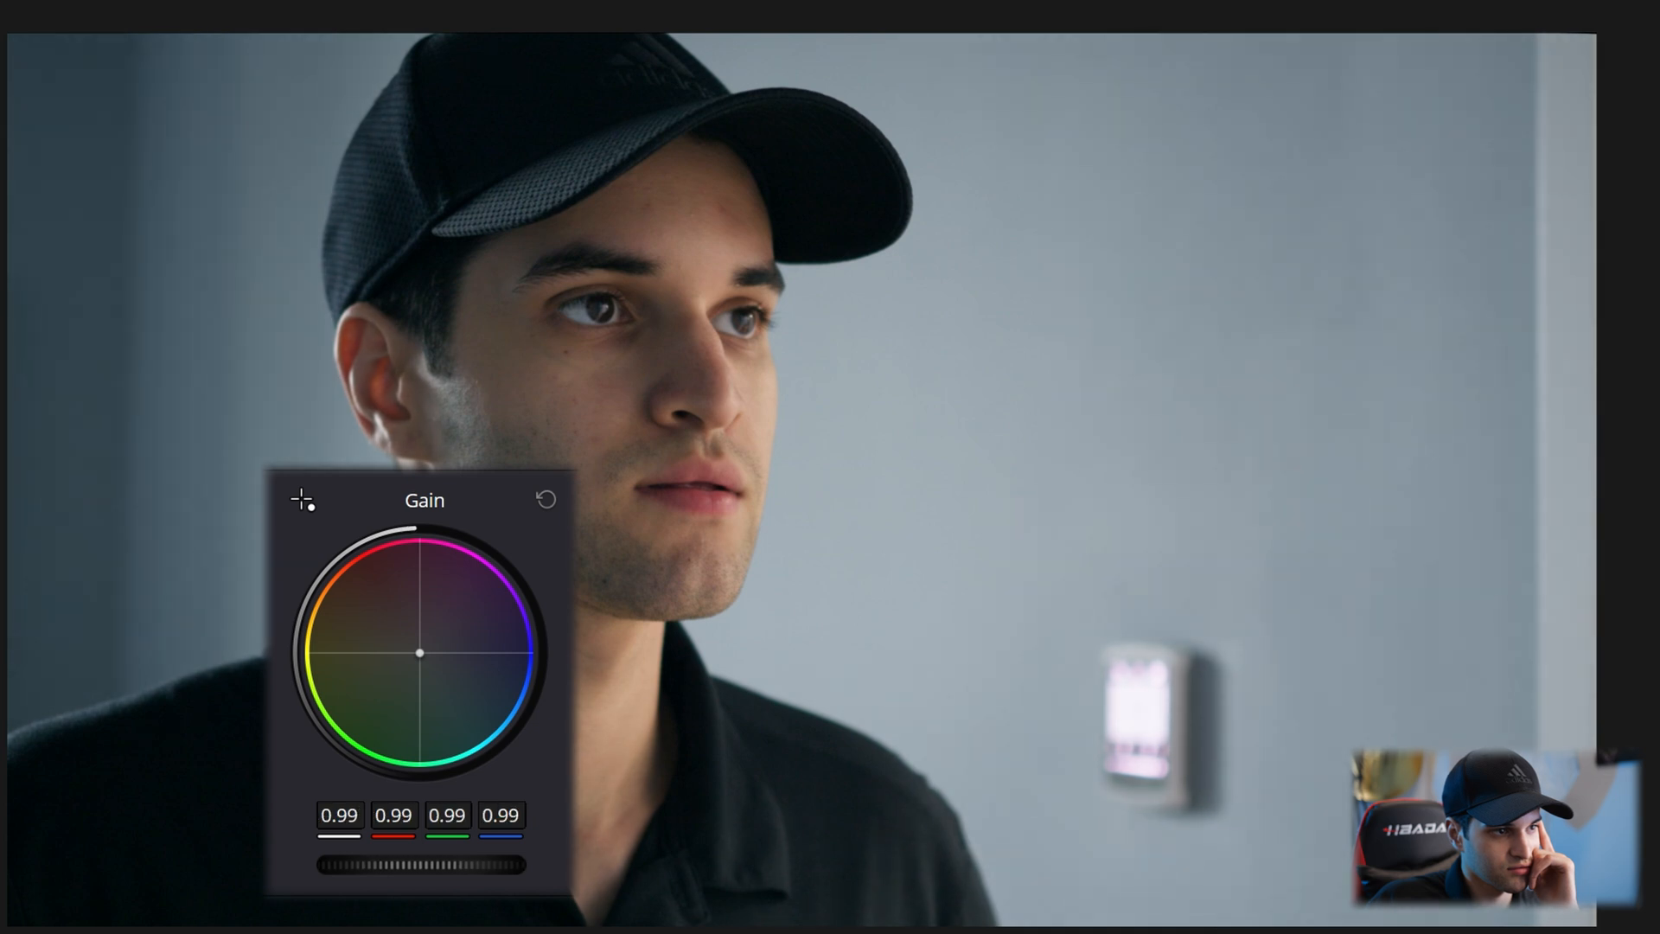
pyautogui.moveTo(424, 865); pyautogui.dragTo(393, 864)
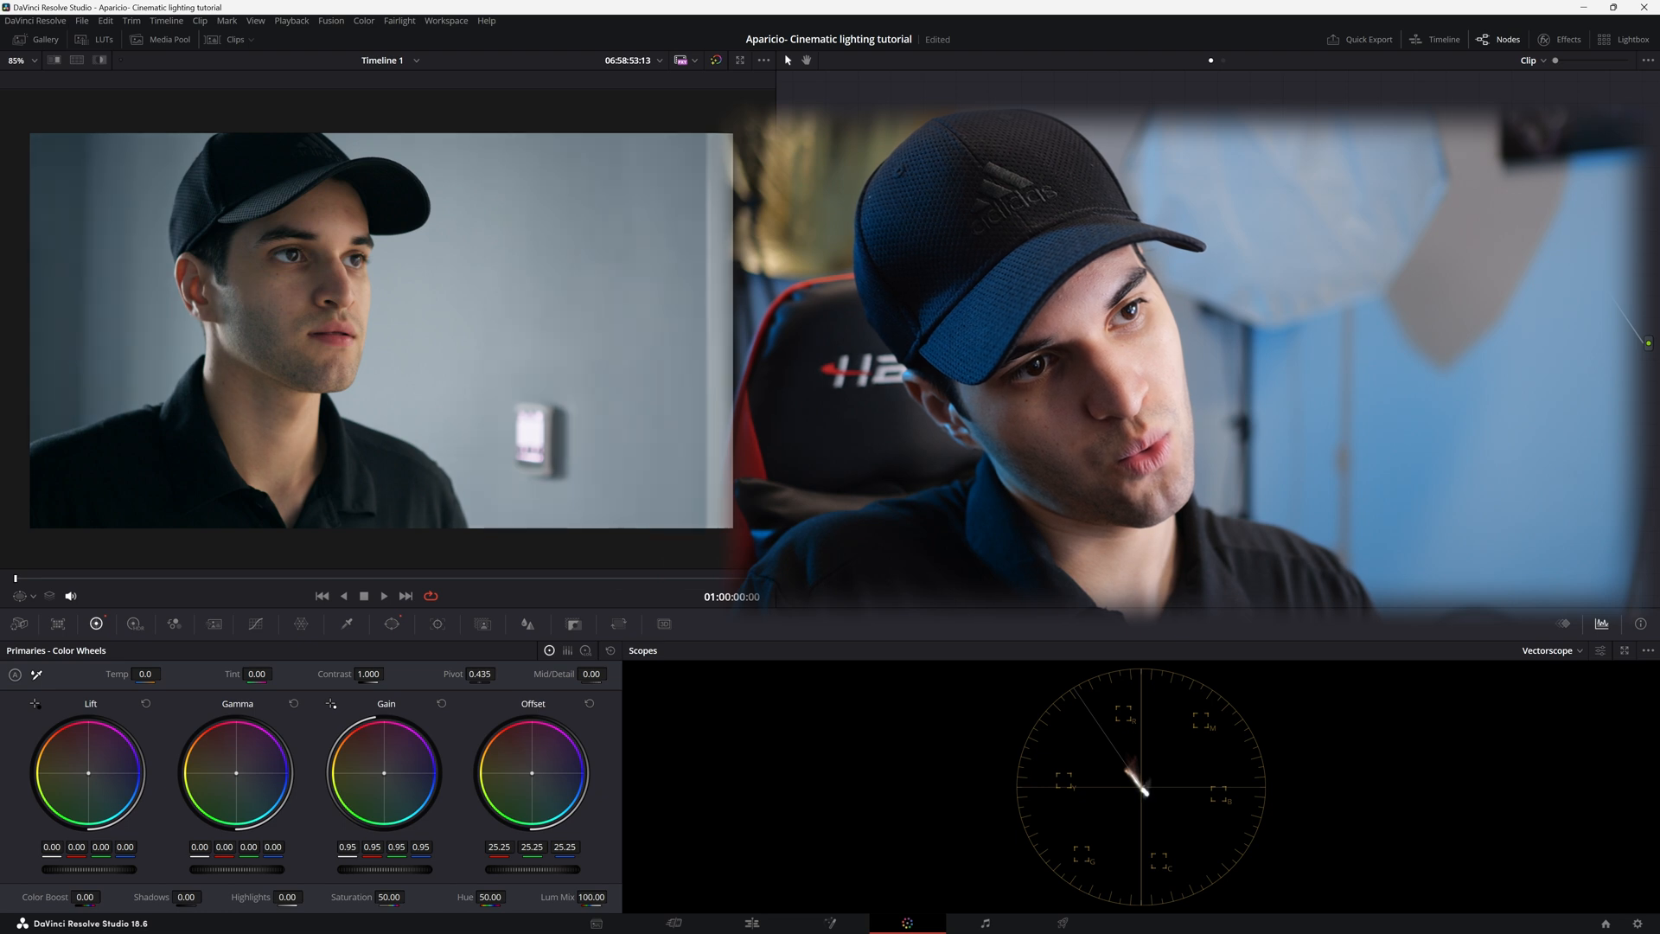
# Step: Set the Vignette size to 1.000 and fade its Global Blend to about 0.02
pyautogui.click(1498, 39)
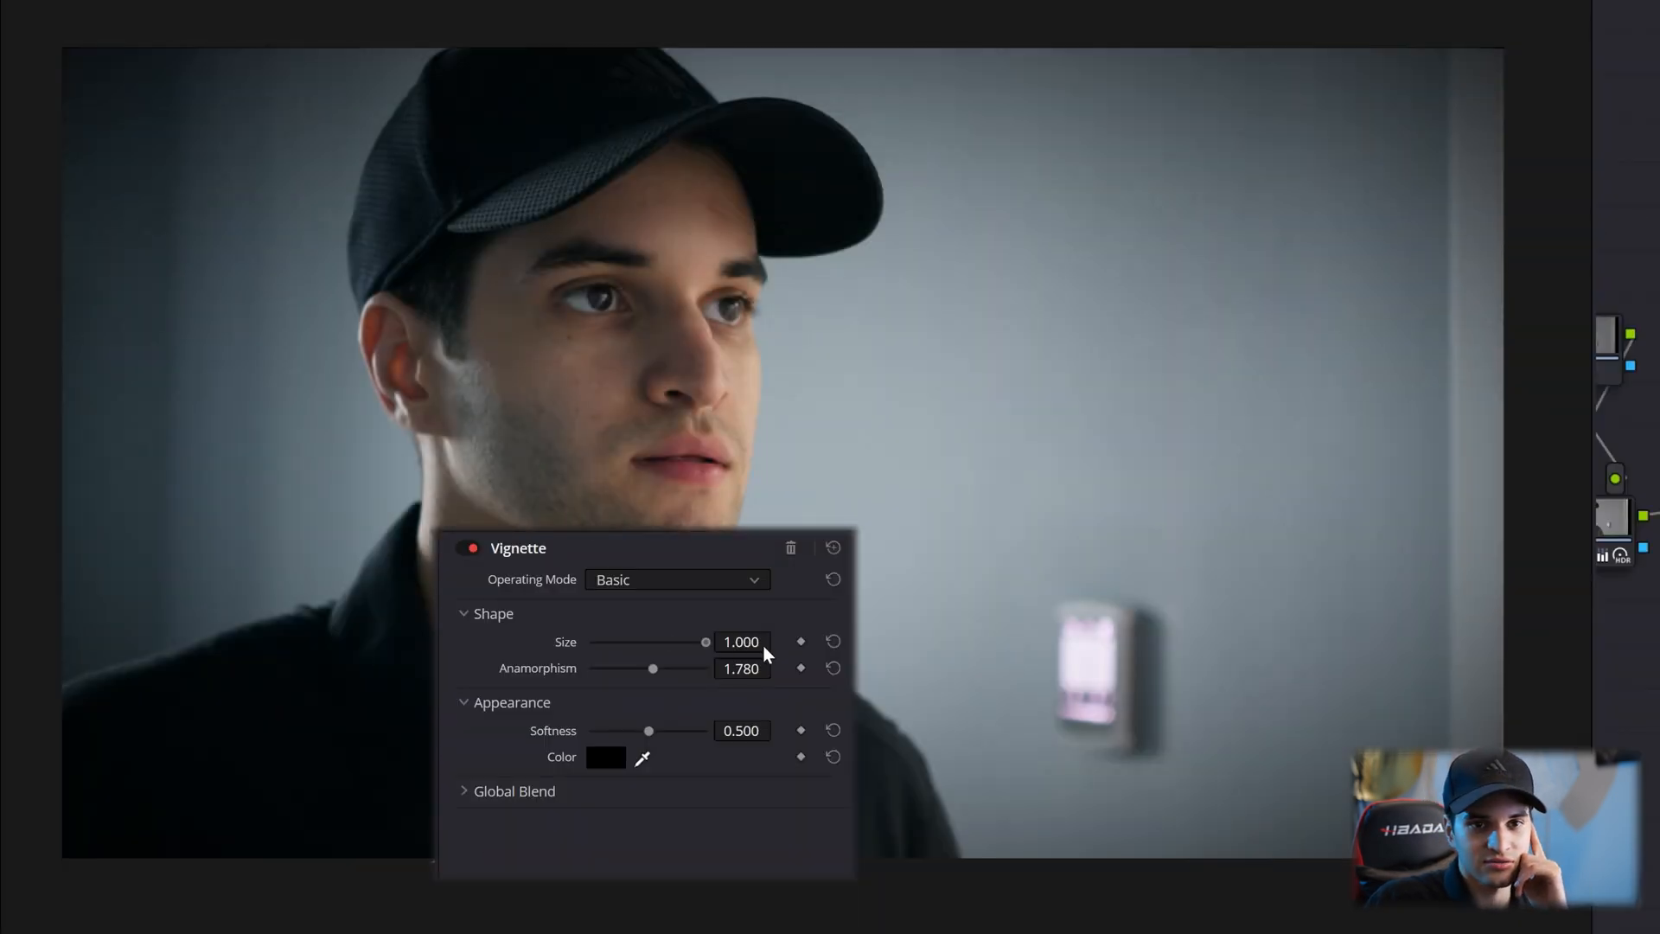
pyautogui.moveTo(706, 643); pyautogui.dragTo(698, 644)
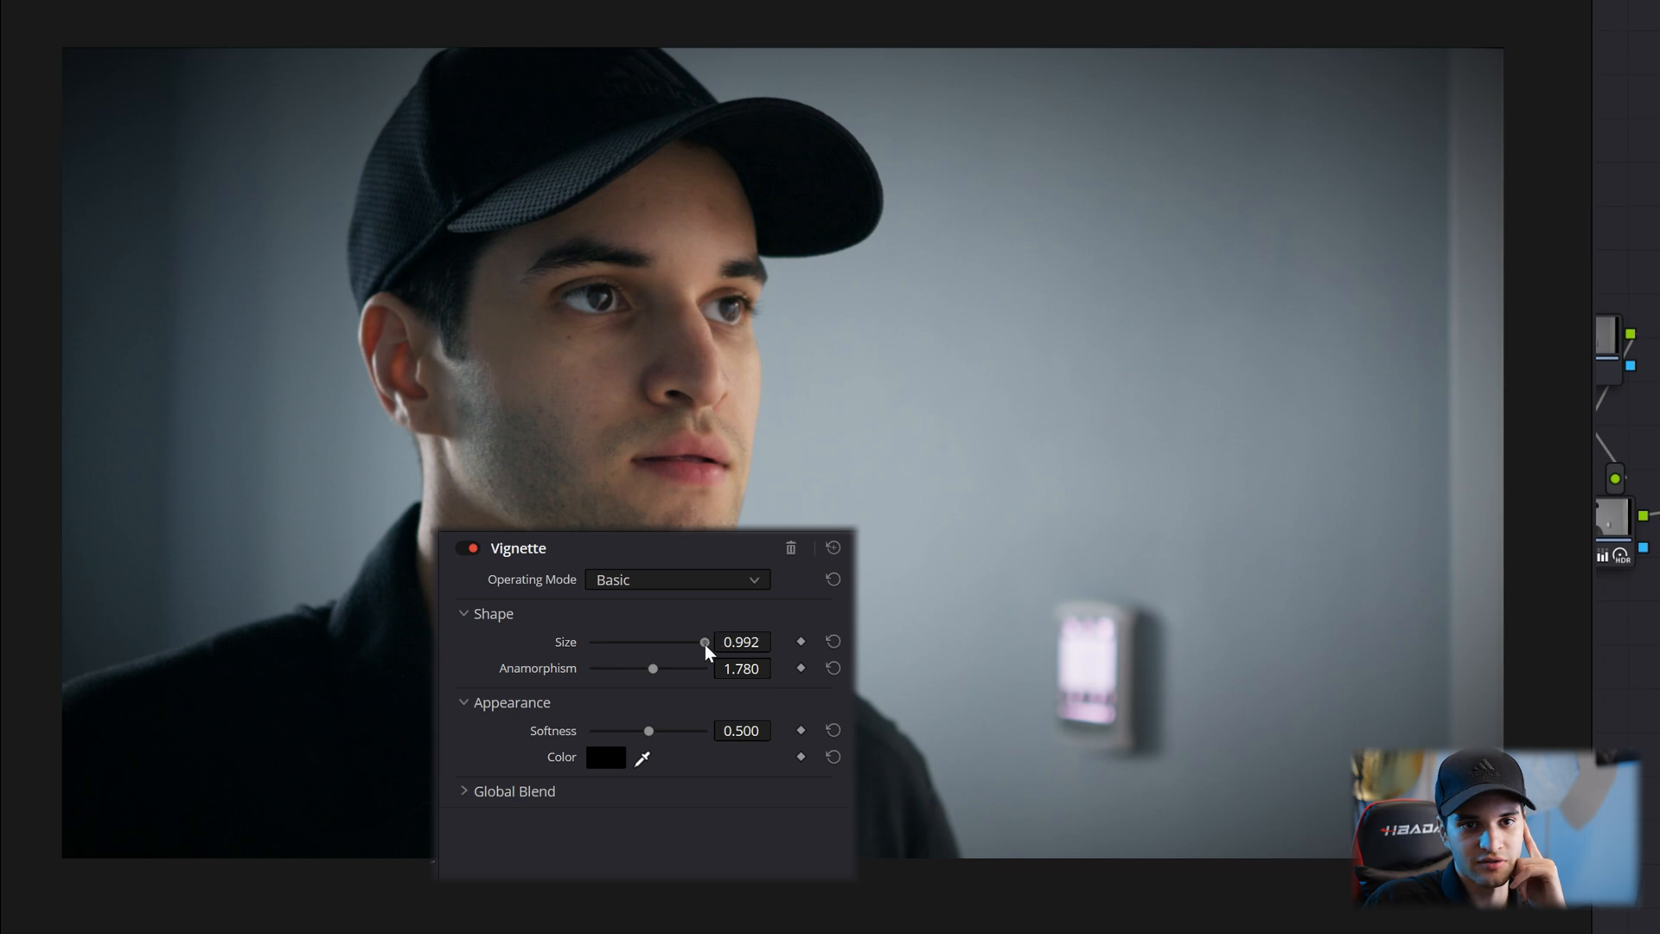
pyautogui.moveTo(703, 642); pyautogui.dragTo(707, 641)
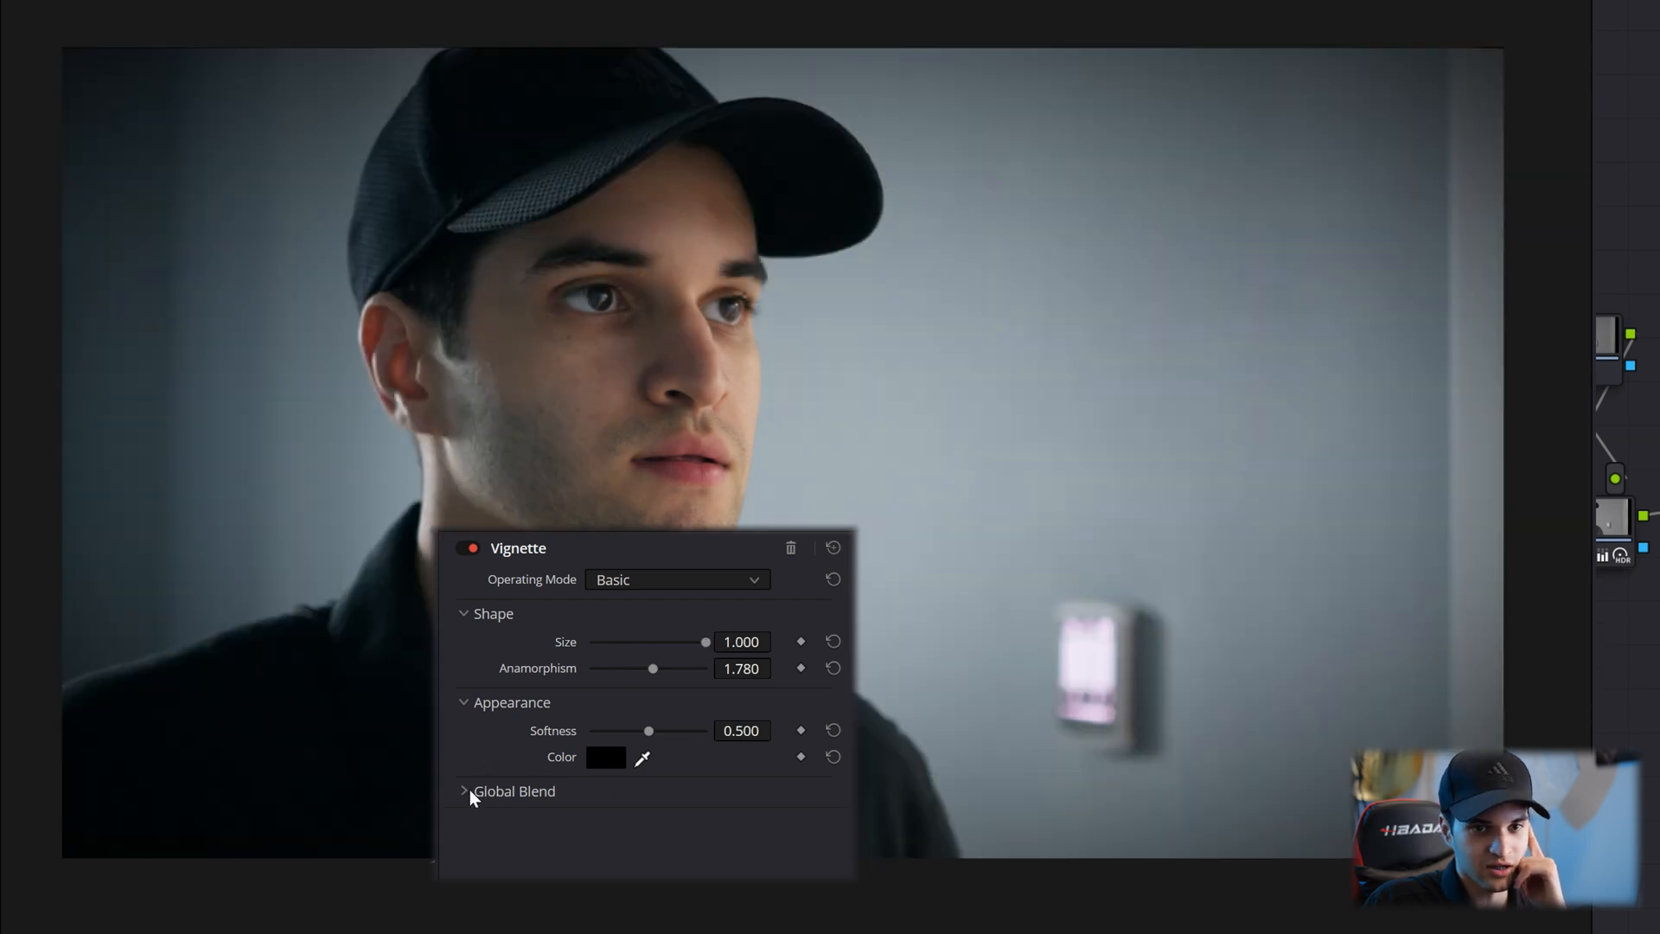
pyautogui.moveTo(704, 641); pyautogui.dragTo(649, 642)
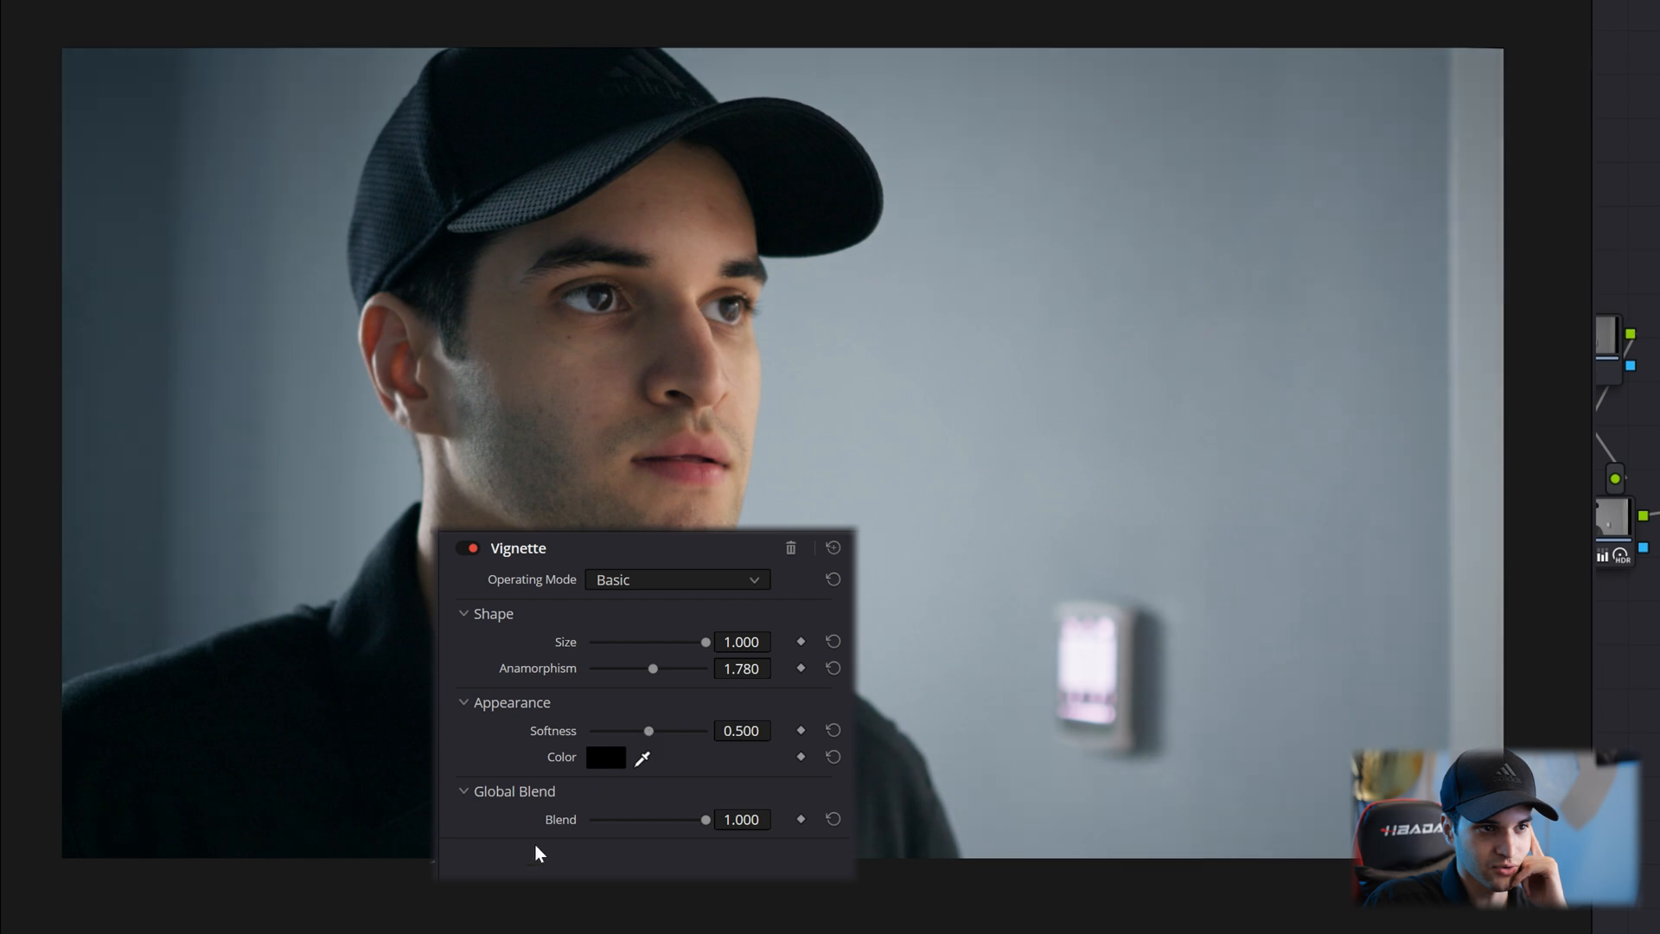
pyautogui.moveTo(707, 818); pyautogui.dragTo(590, 818)
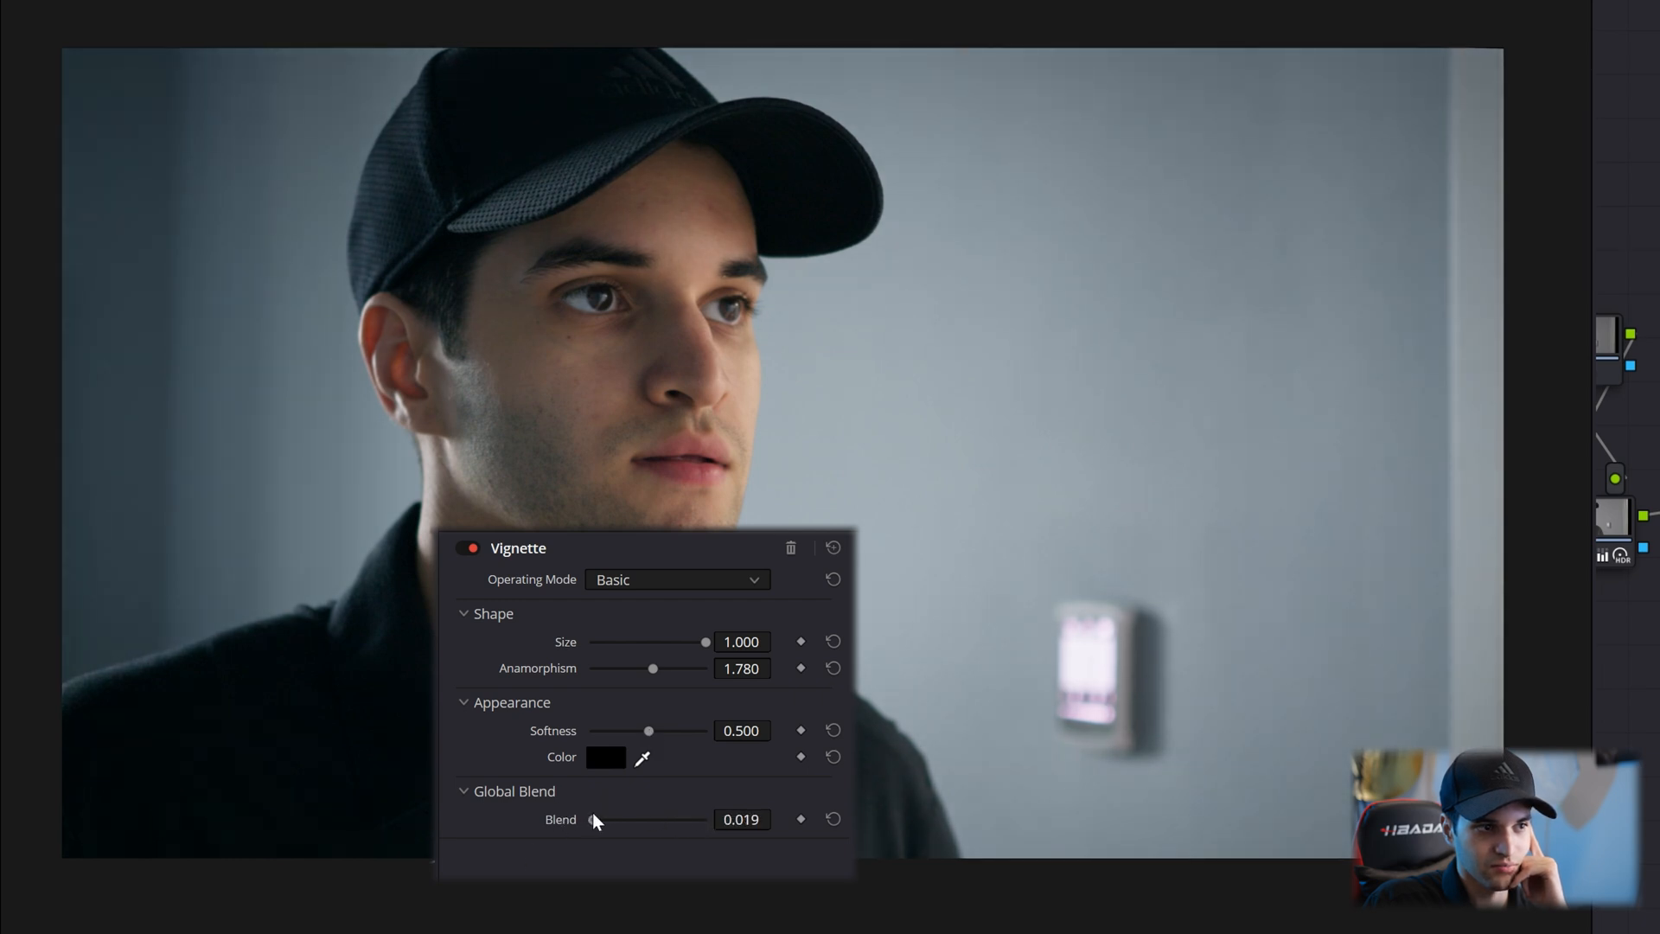
pyautogui.moveTo(593, 820); pyautogui.dragTo(608, 819)
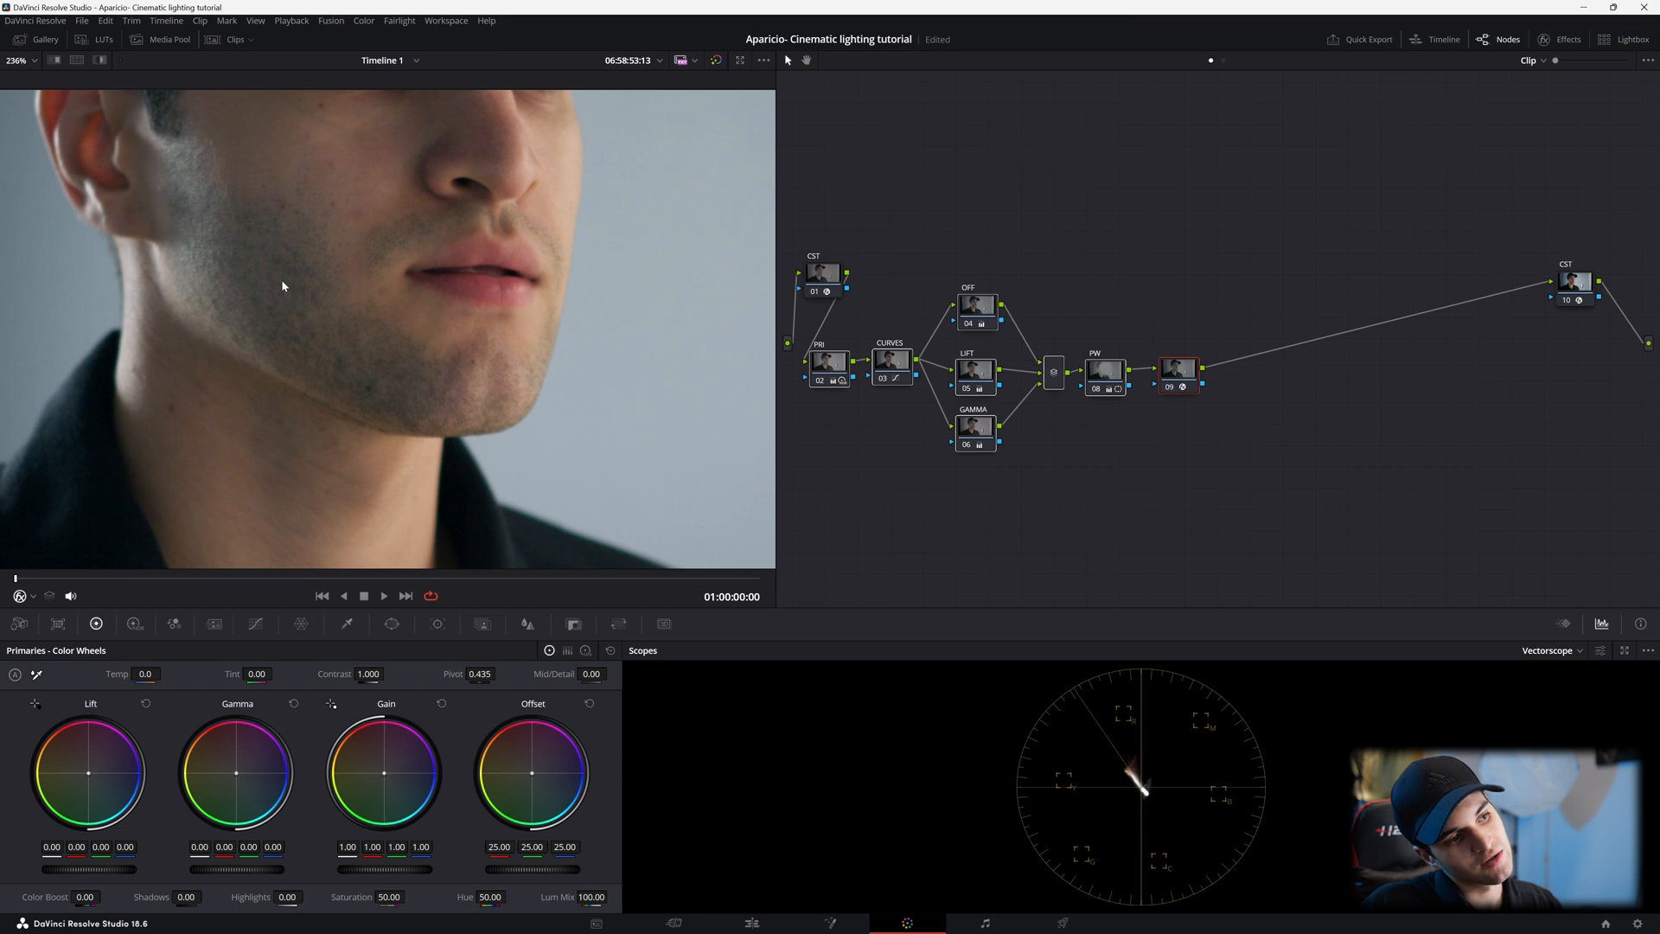
pyautogui.moveTo(463, 407)
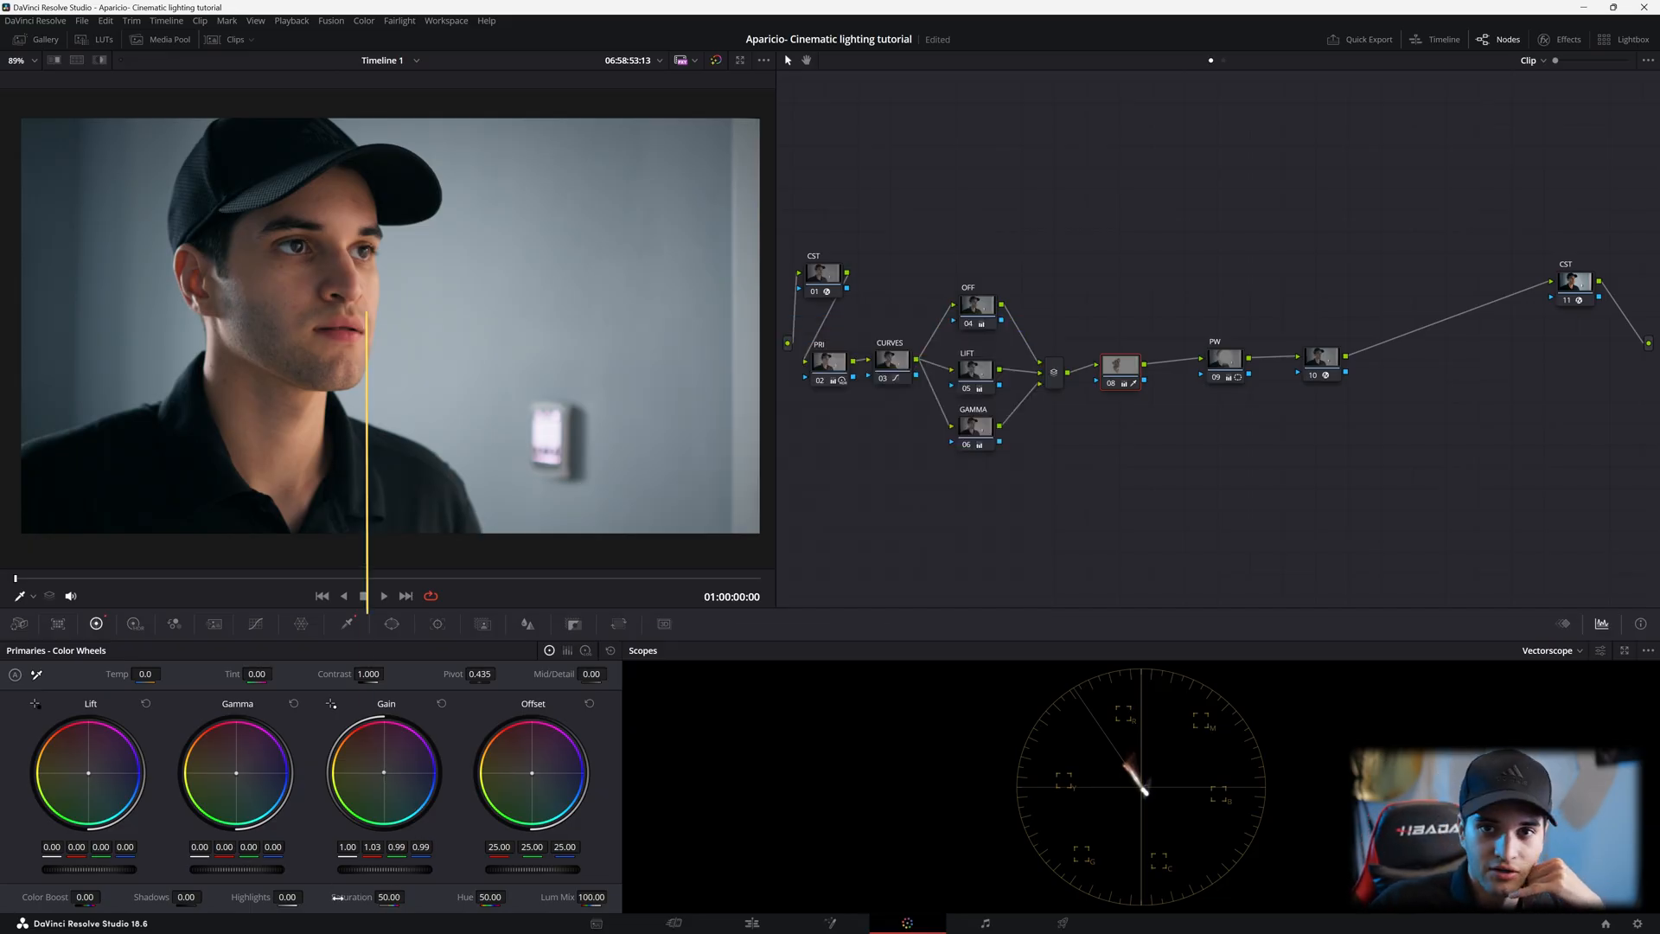
# Step: Sample the face's skin tones with the Qualifier eyedropper for the skin node
pyautogui.click(389, 897)
pyautogui.write('44')
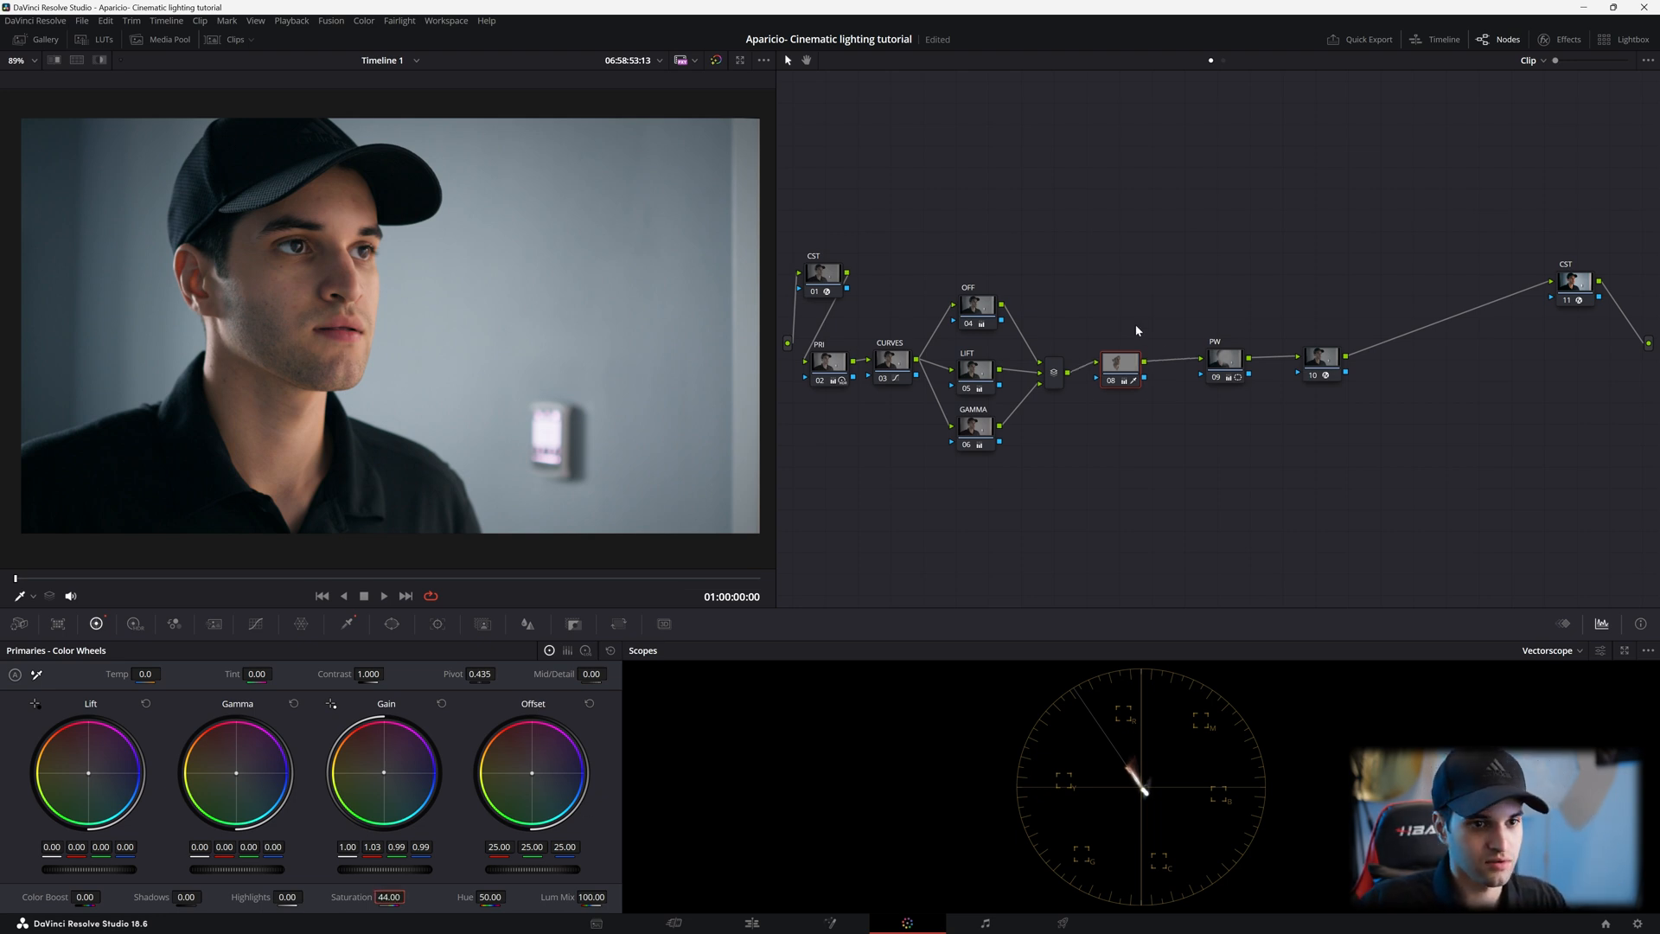
pyautogui.click(1119, 362)
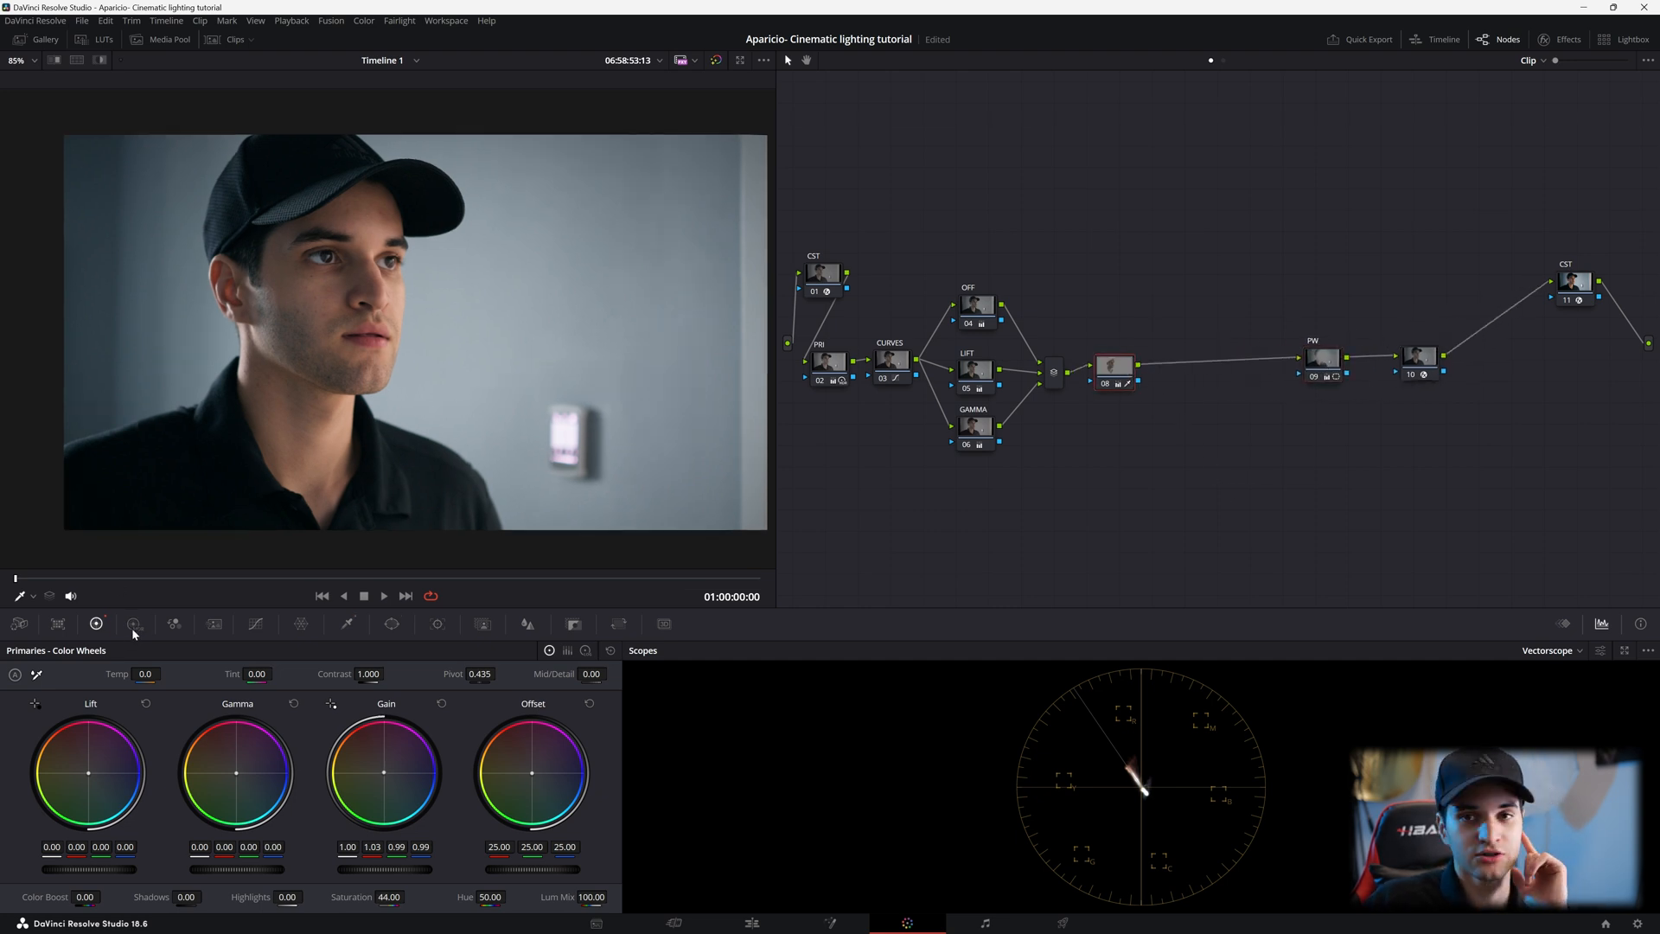
# Step: Show the HDR Color Wheels for the skin node and change the scope type
pyautogui.click(135, 624)
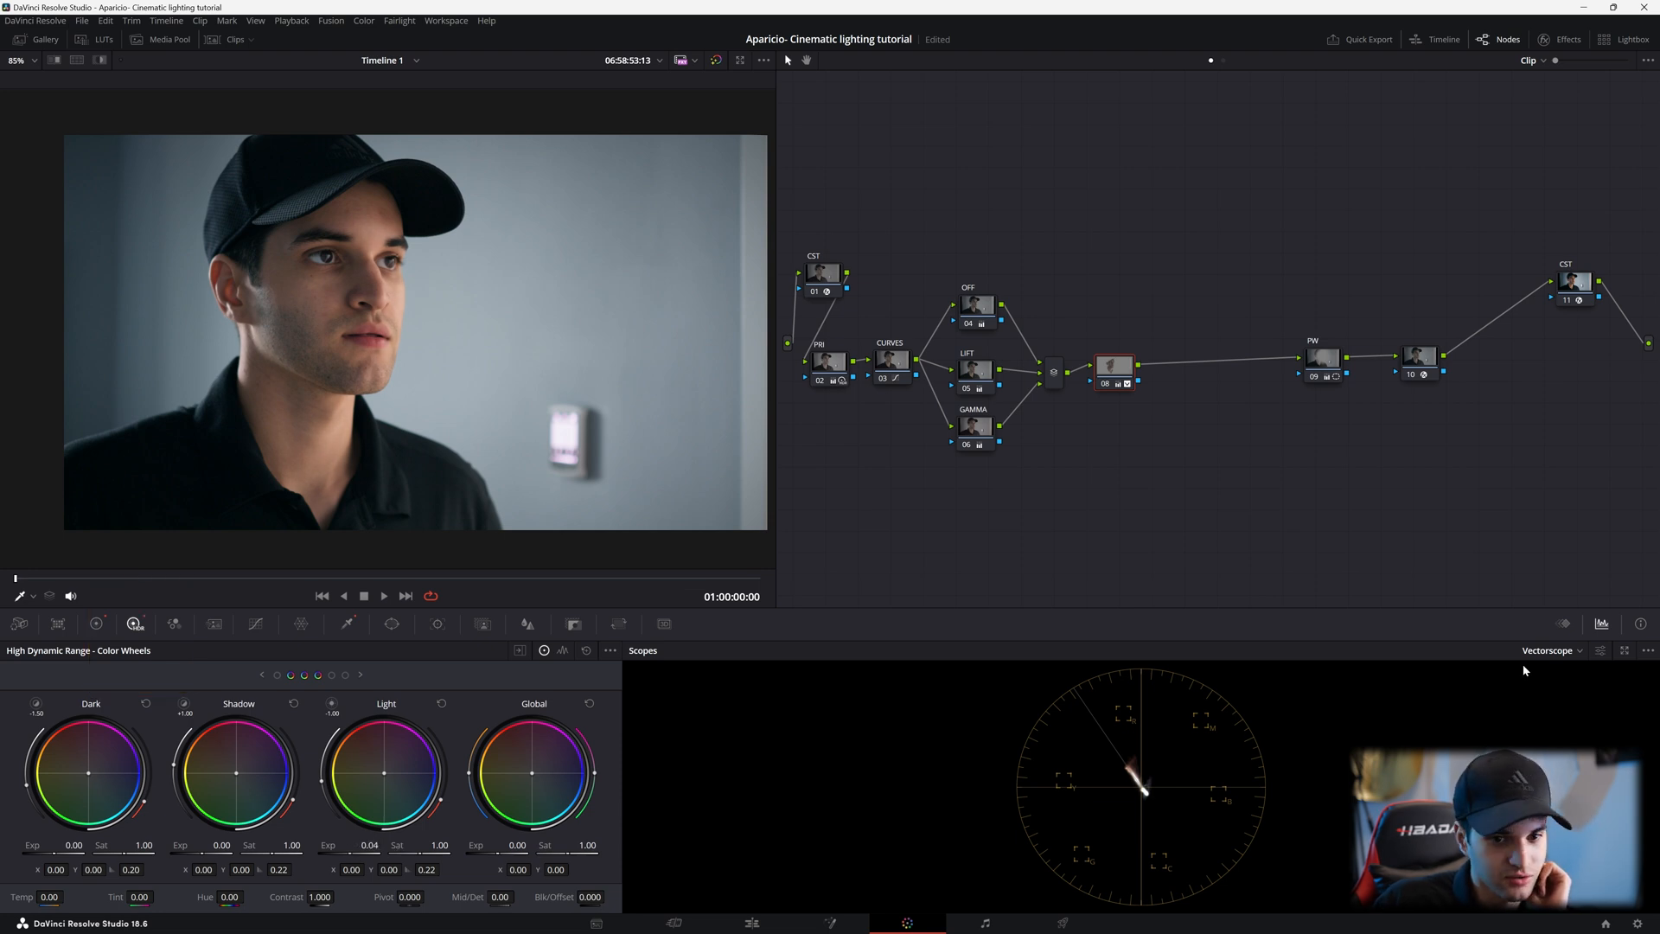
pyautogui.click(1553, 650)
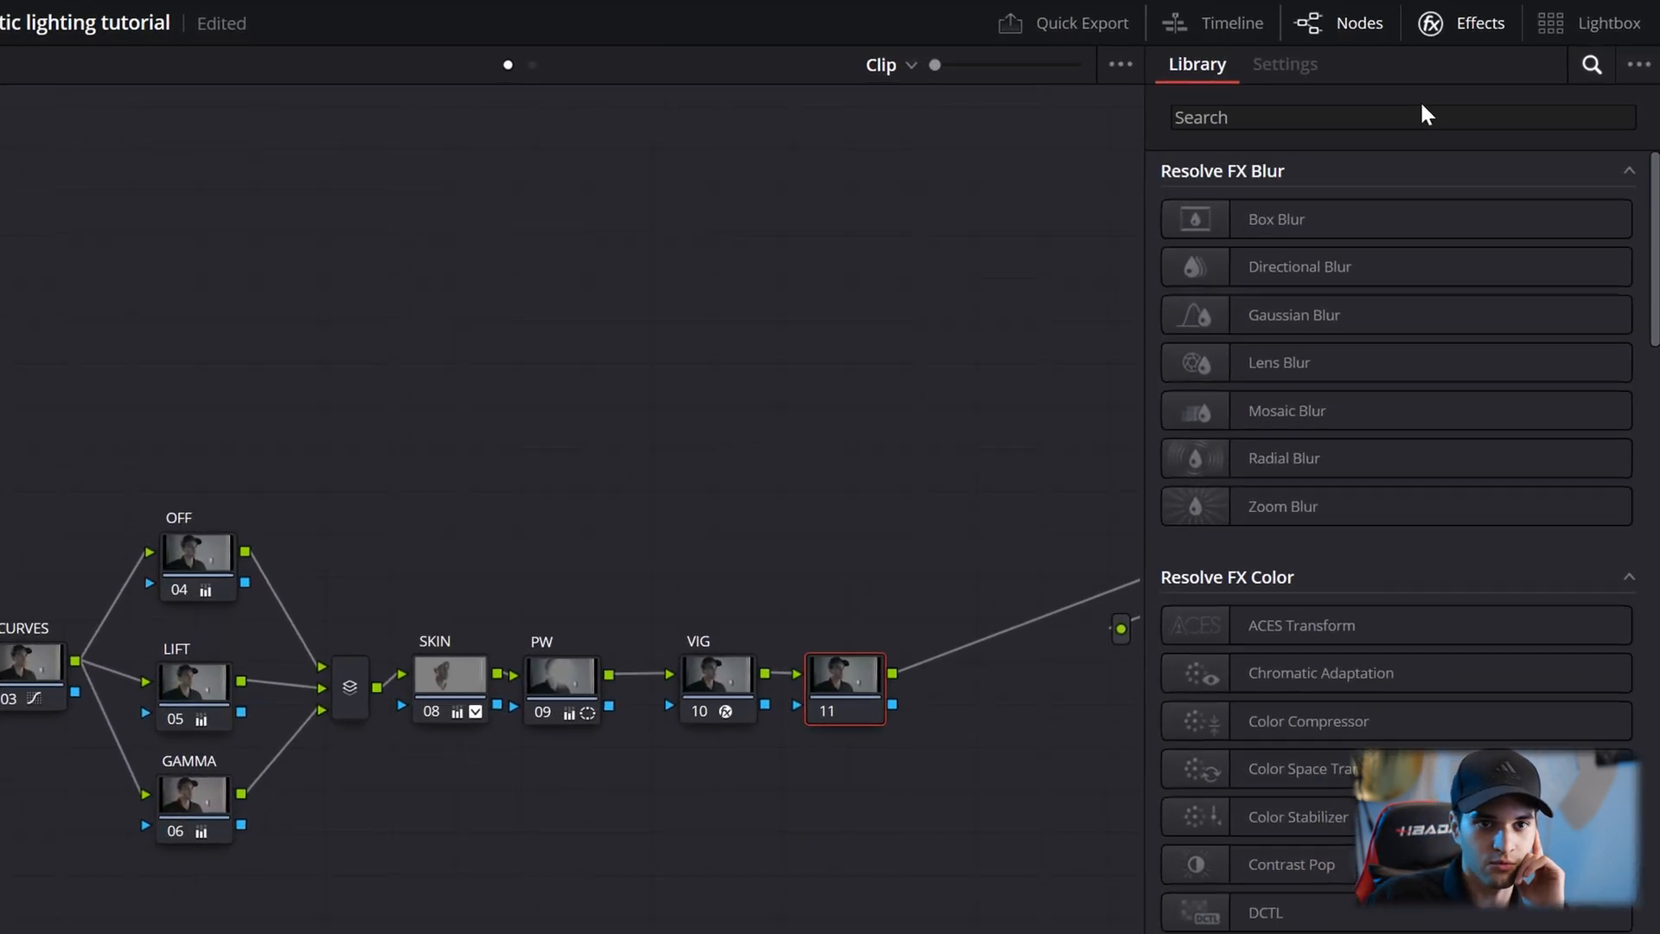
# Step: Search Effects for 'film' and apply Film Grain with the 35mm preset to node 11
pyautogui.write('film')
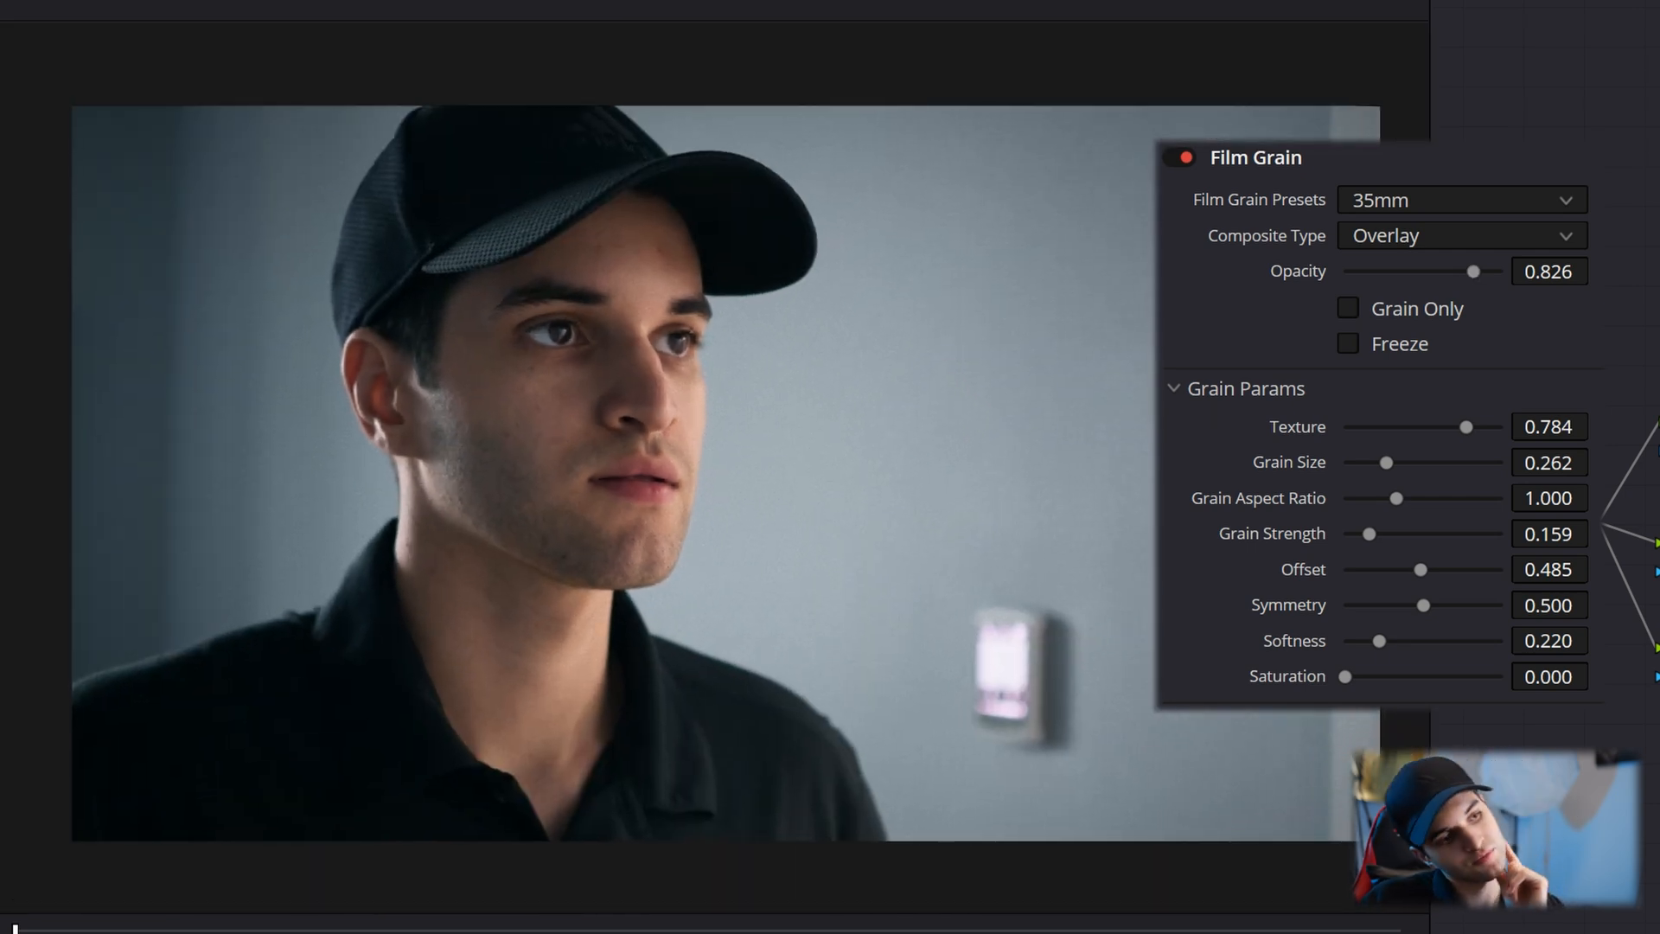
pyautogui.rightClick(1248, 365)
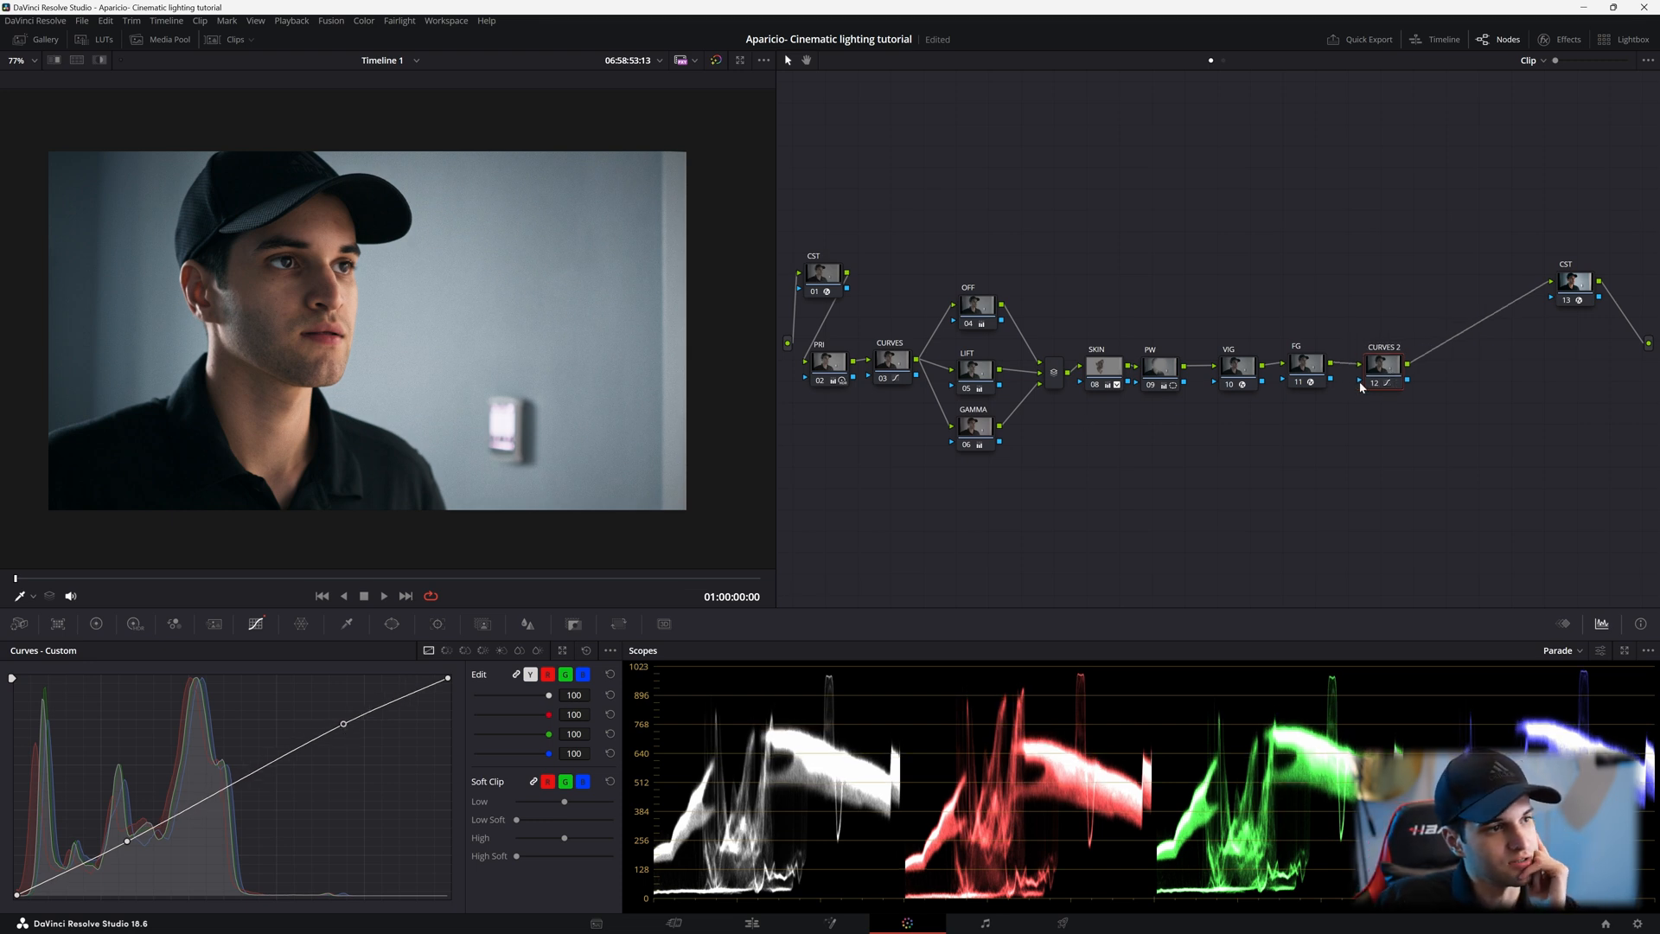
# Step: Add the CURVES 2 node after FG with a gentle custom S-curve
pyautogui.click(1380, 379)
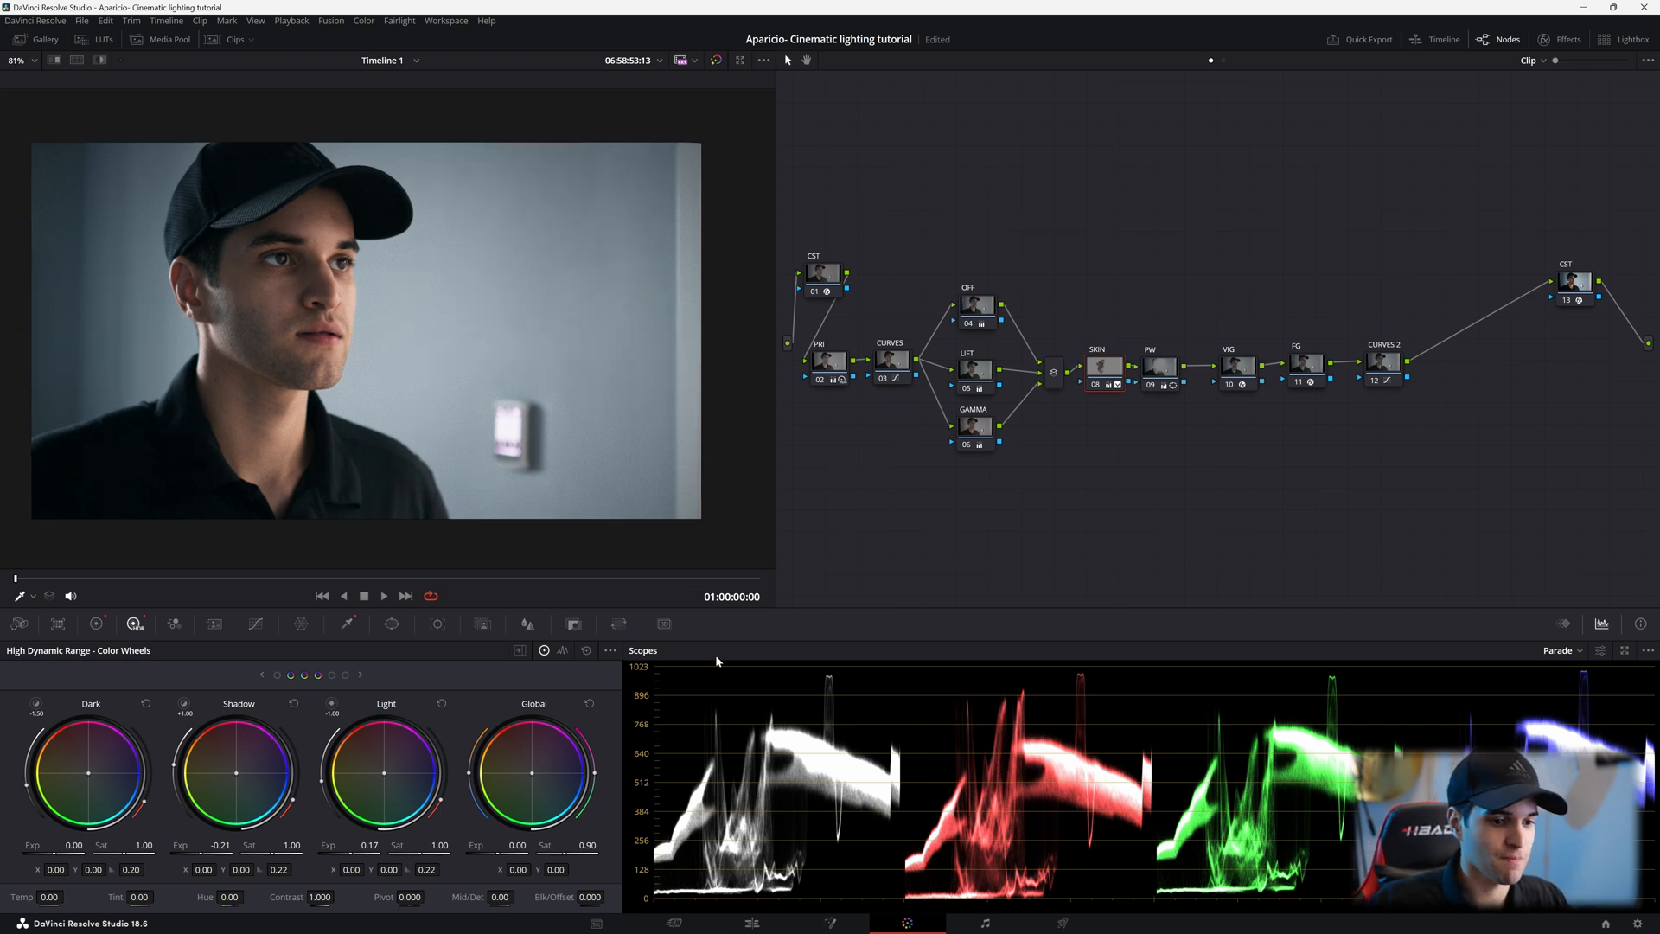
pyautogui.moveTo(1107, 379)
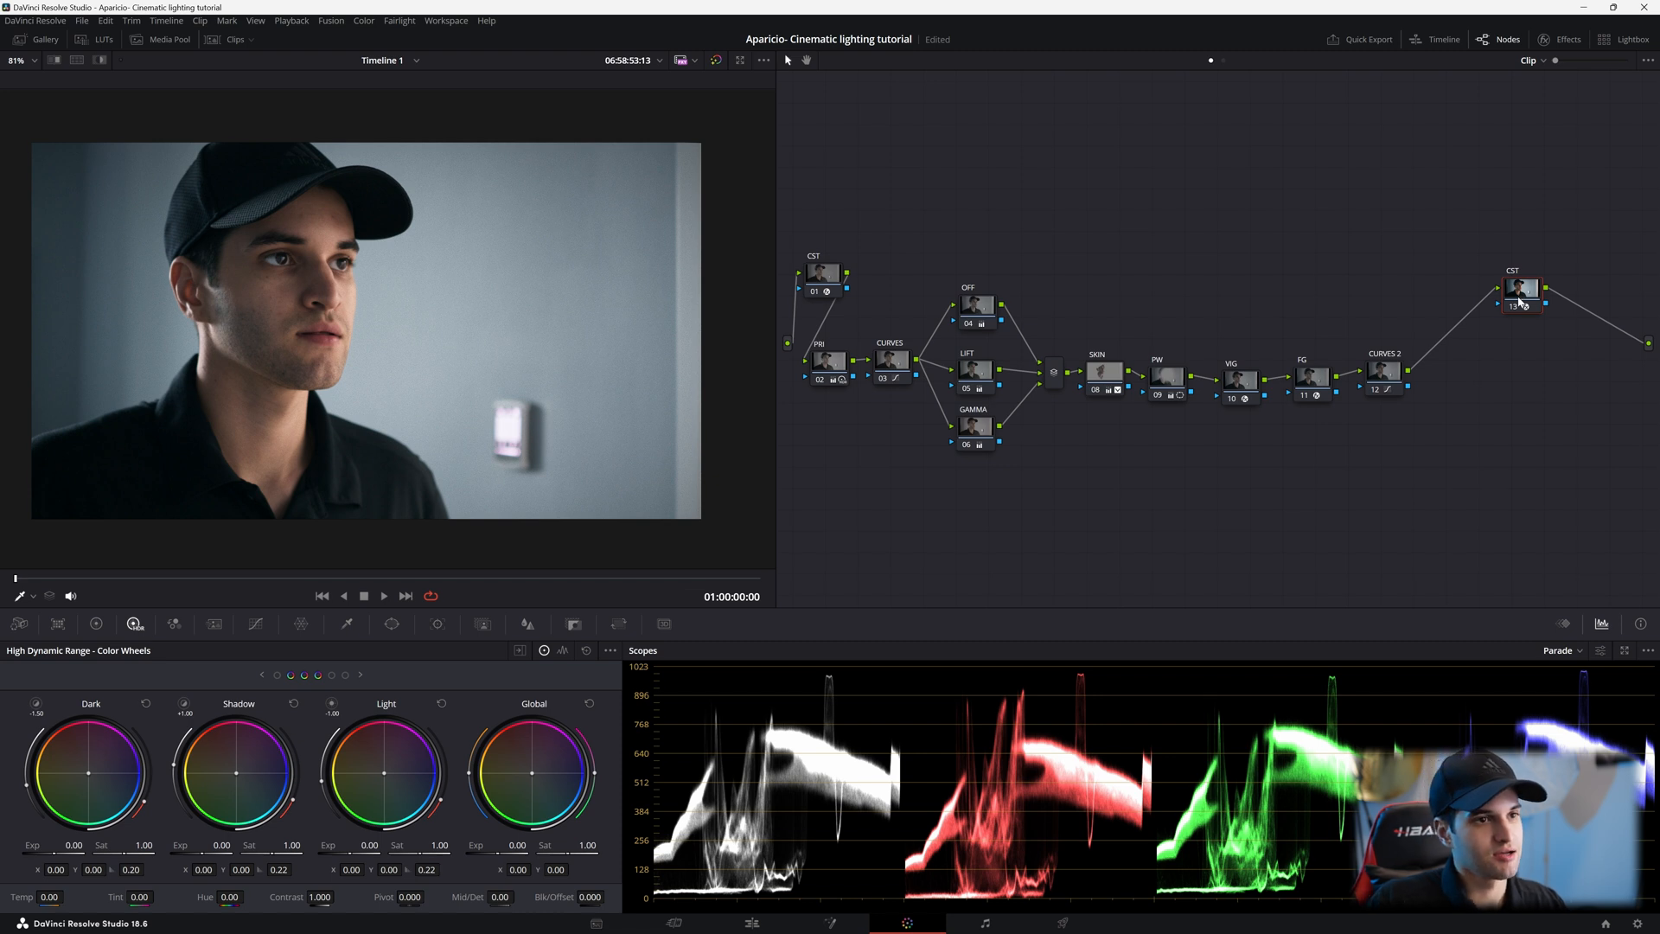
pyautogui.moveTo(1522, 300)
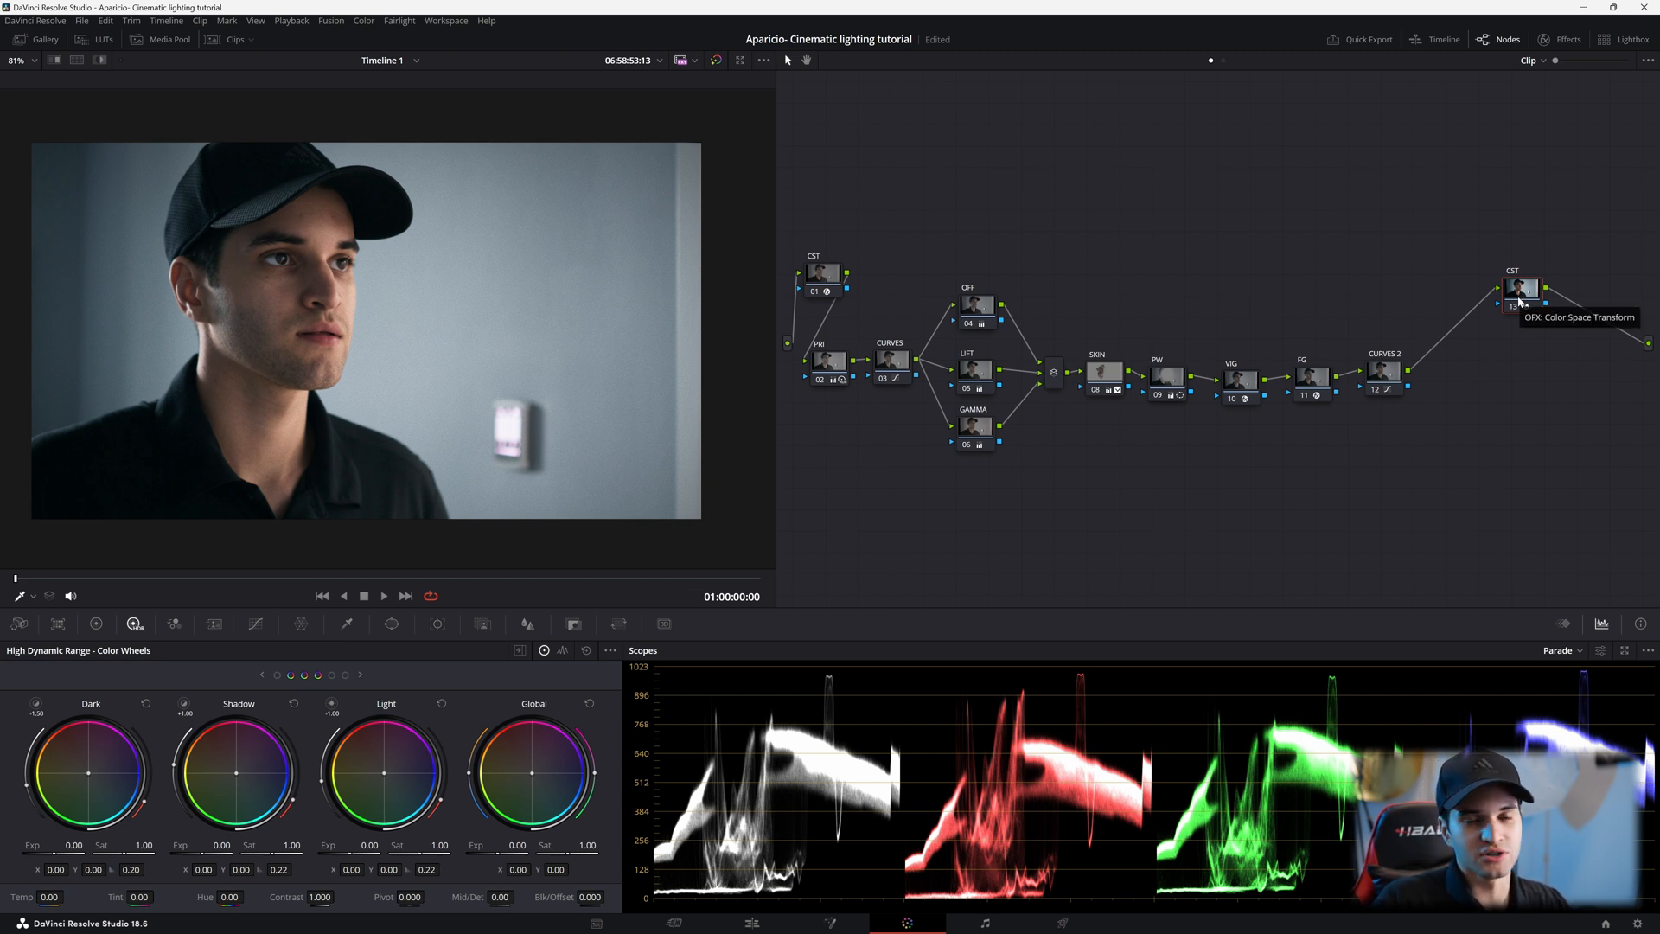